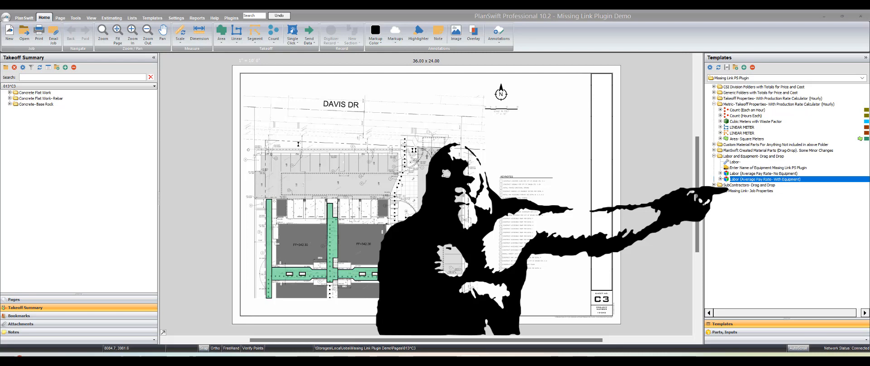
mouse_move(96, 254)
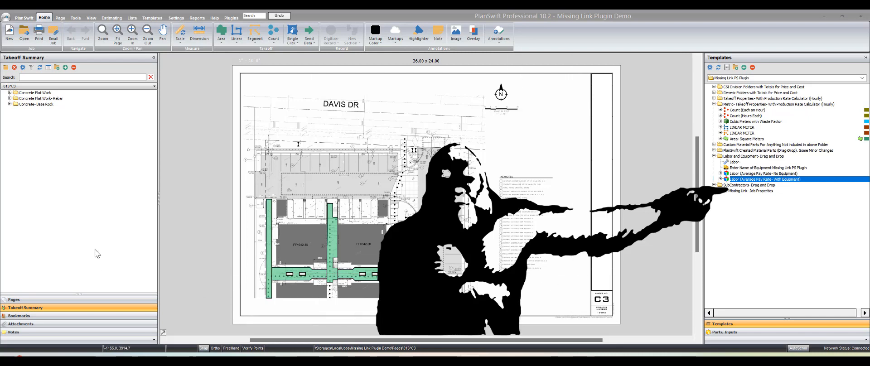
Step: Bring up the Missing Link Plugin Demo job properties on the General tab
click(19, 17)
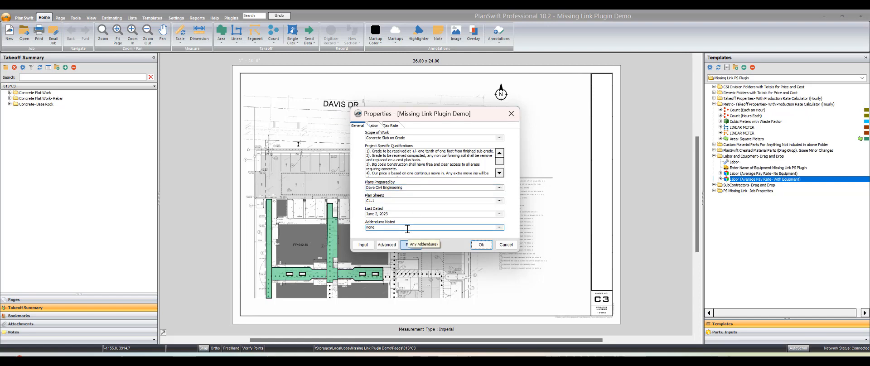
mouse_move(406, 229)
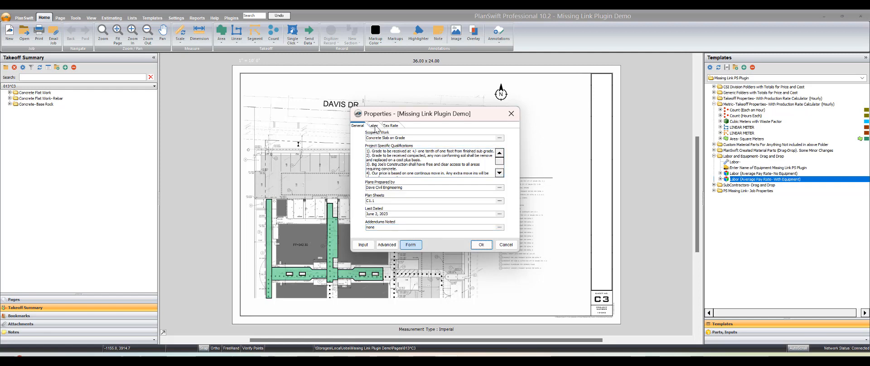
Step: Set the job's Labor Markup to 45 percent, then review the 8.75 sales tax rate
click(373, 126)
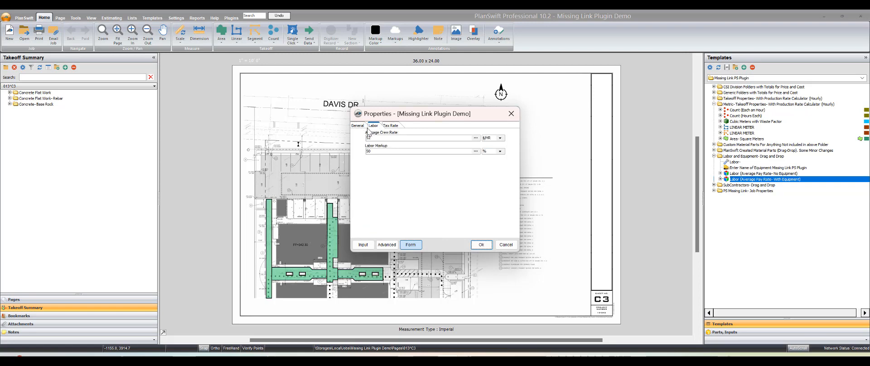
text(52)
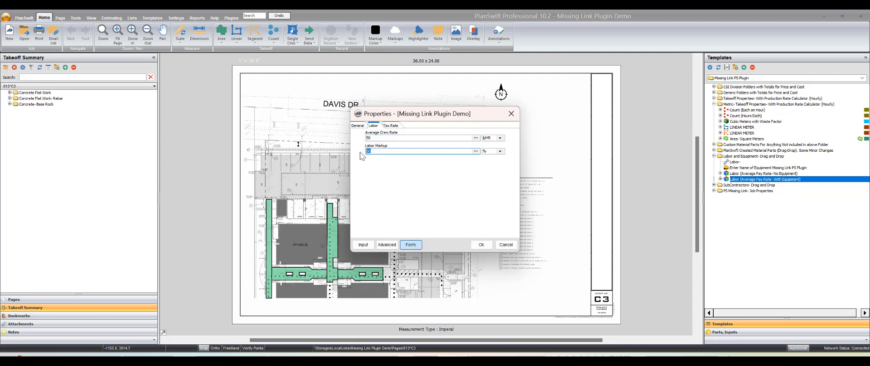
text(45)
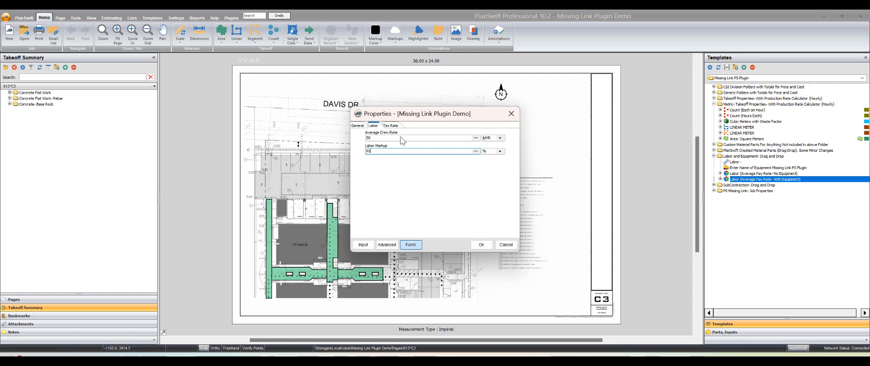
click(392, 126)
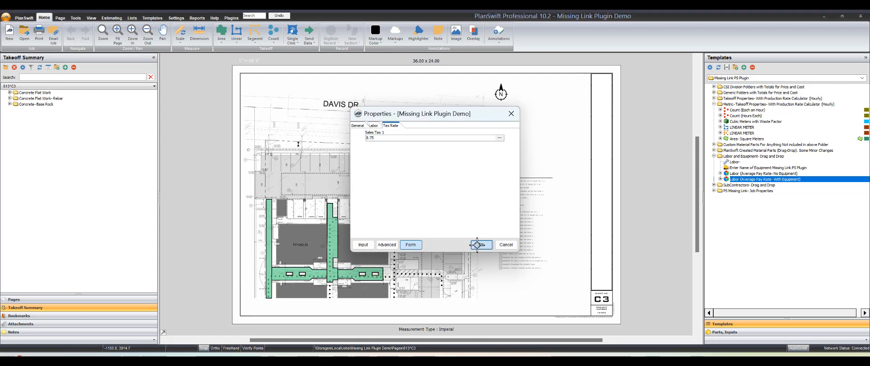
Step: Close job properties, browse the CSI Division folders, and leave Generic Folders with Totals expanded
click(481, 245)
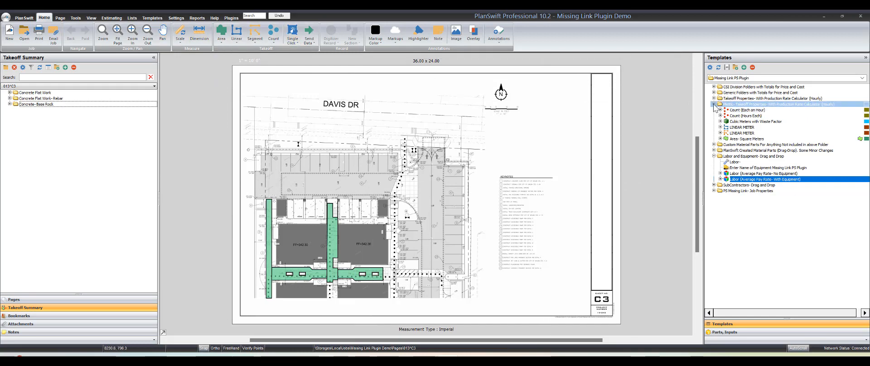
click(715, 104)
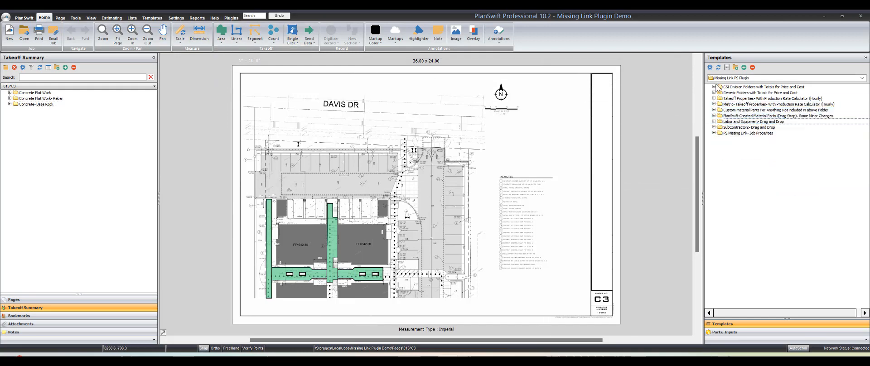
click(752, 87)
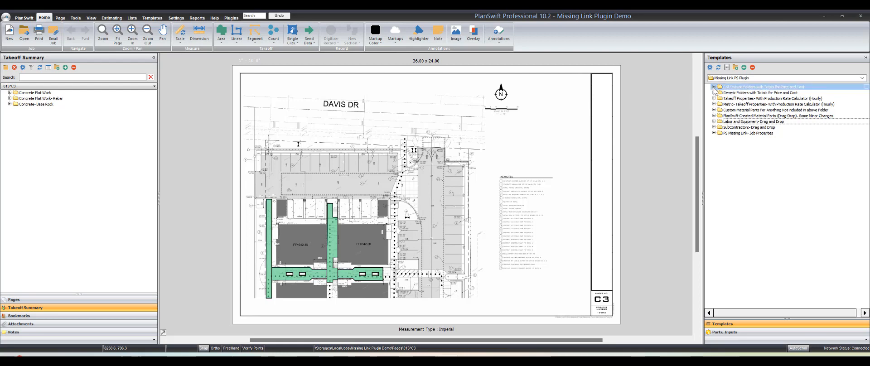
click(713, 86)
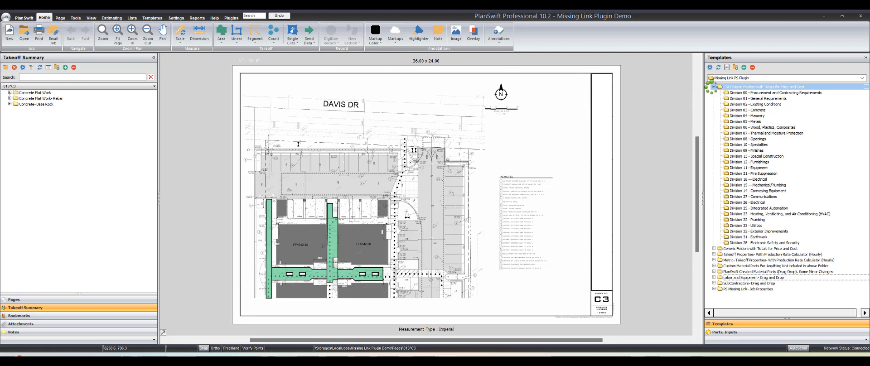
click(779, 214)
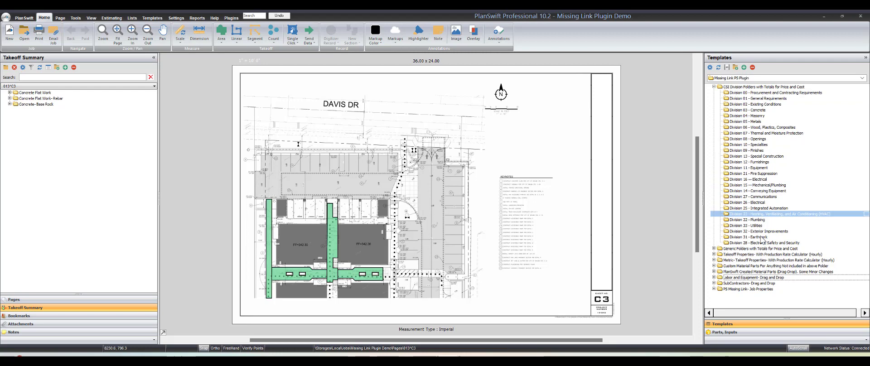
click(761, 242)
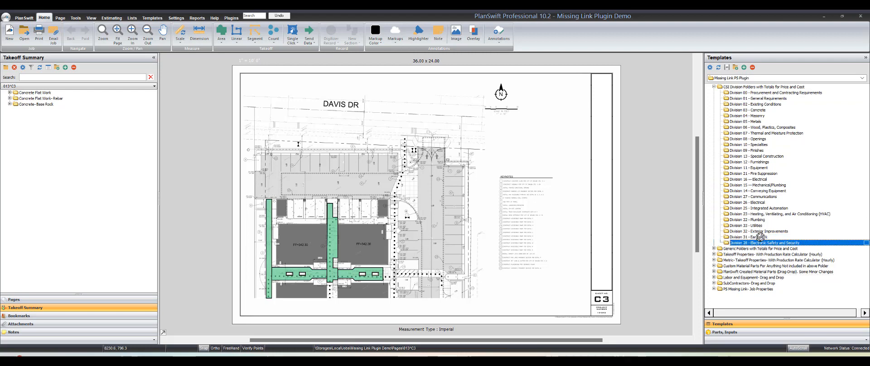
click(758, 231)
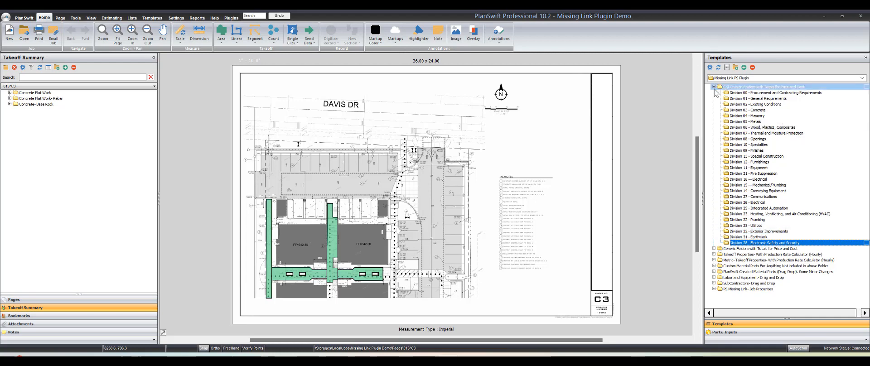
click(715, 87)
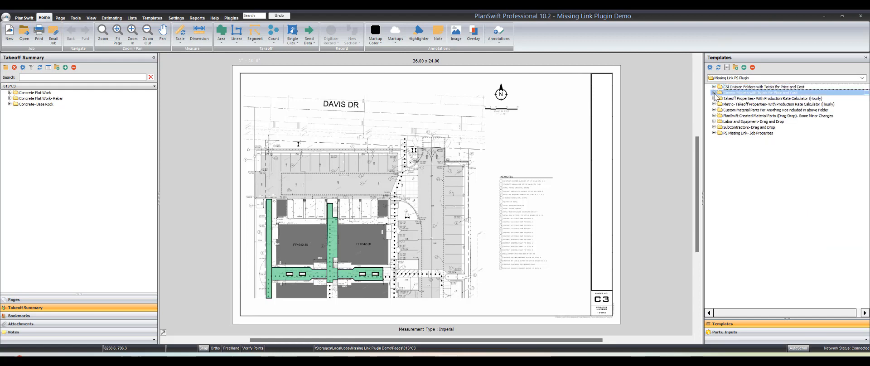
click(714, 92)
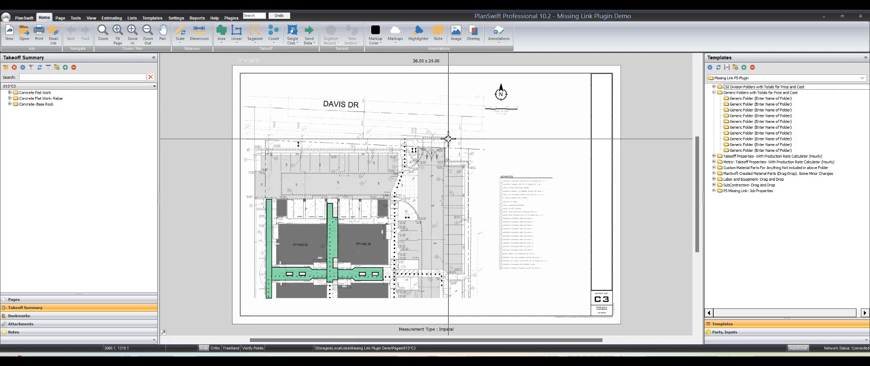
Step: Select the Concrete Flat Work items and switch to the Landscape Bid Form Item estimate
click(35, 93)
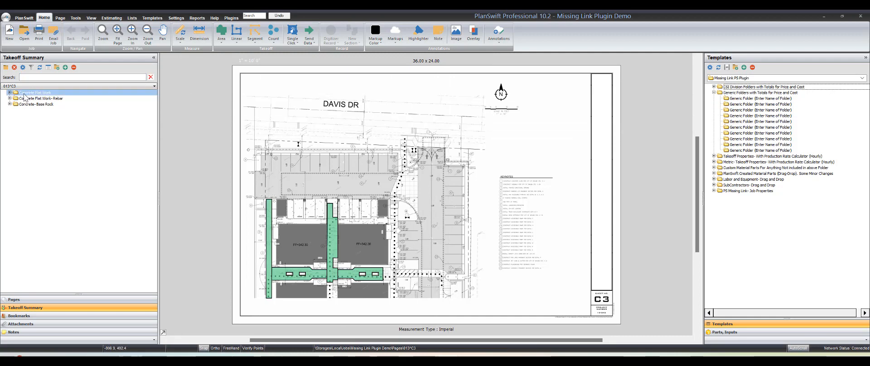
click(38, 98)
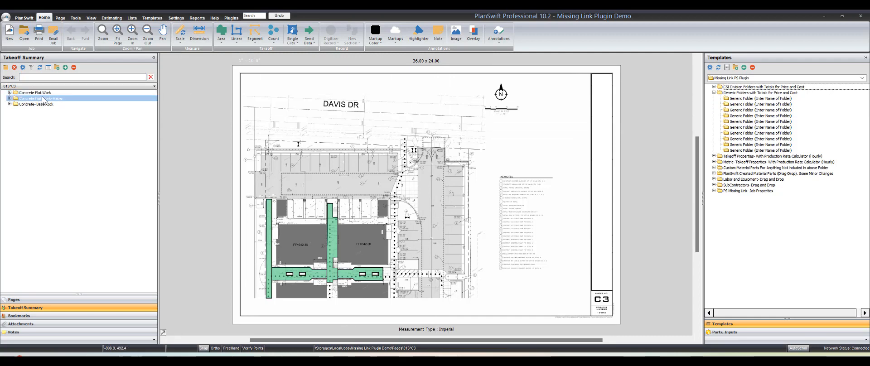
click(112, 17)
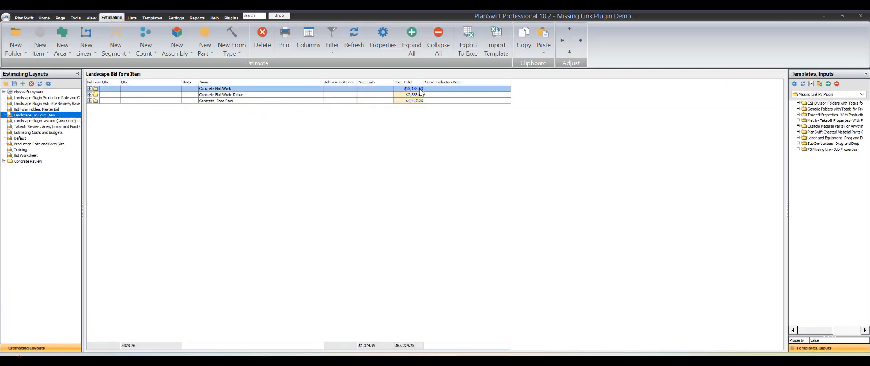
mouse_move(413, 94)
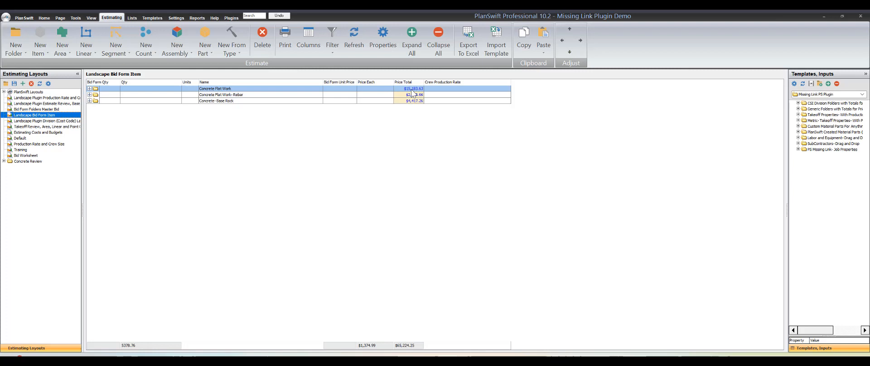
Step: Show the Cost Total column in the Landscape Bid Form Item estimate, totaling $49,292.30
click(308, 36)
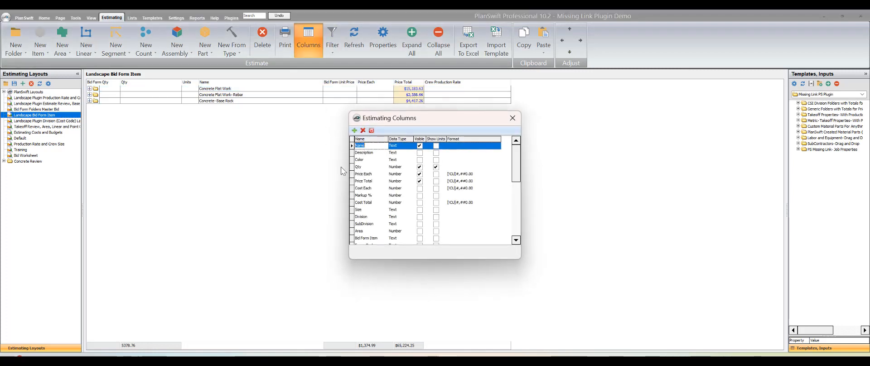
scroll(down, 3)
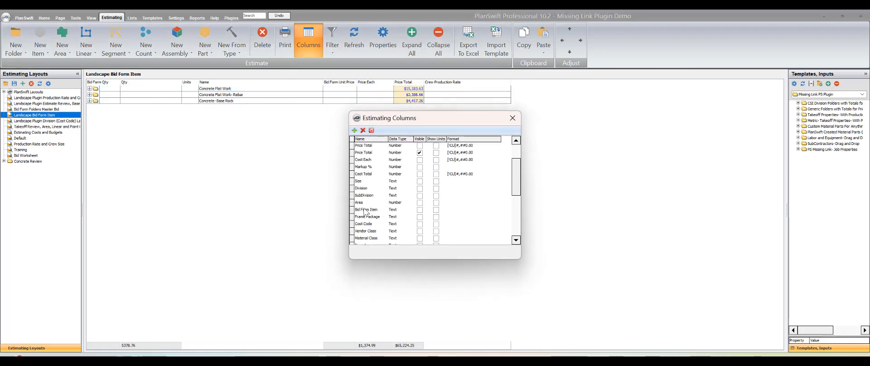
scroll(down, 3)
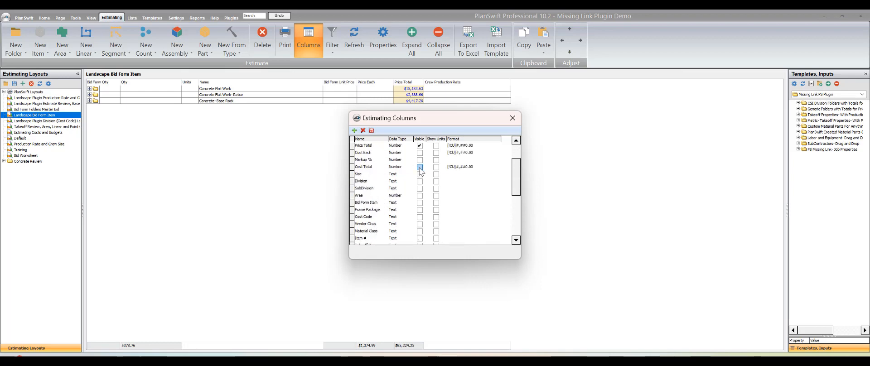
click(420, 167)
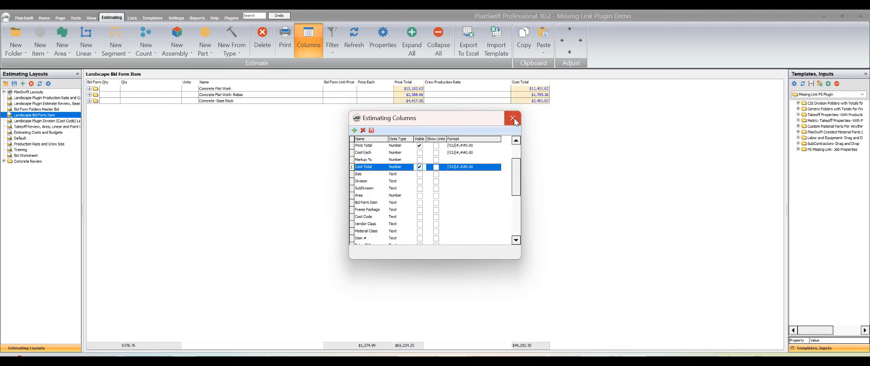
click(512, 118)
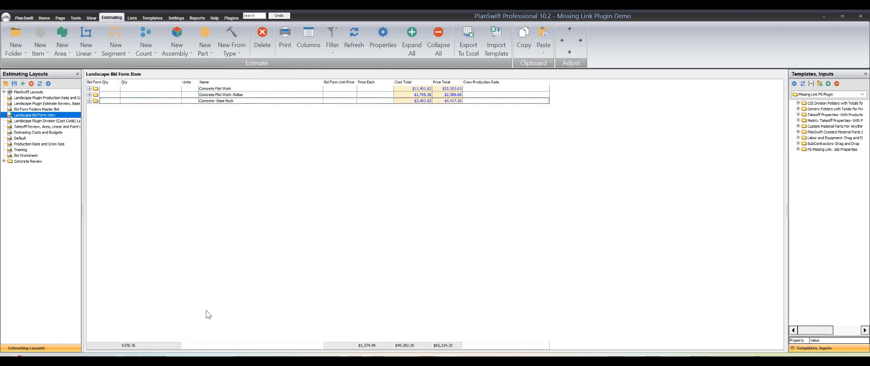
mouse_move(455, 341)
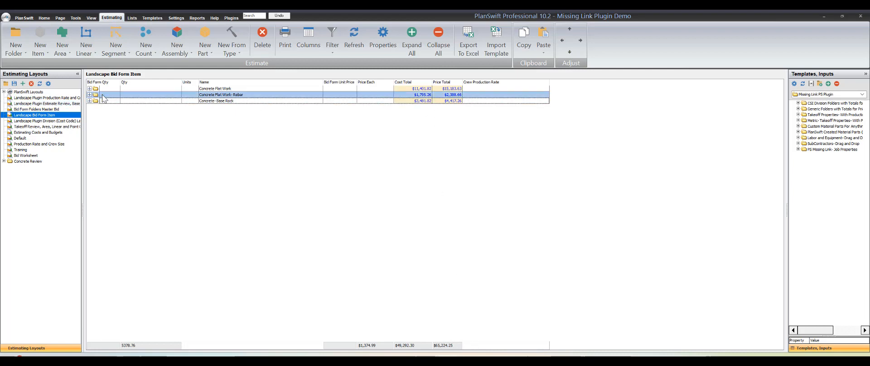
click(309, 113)
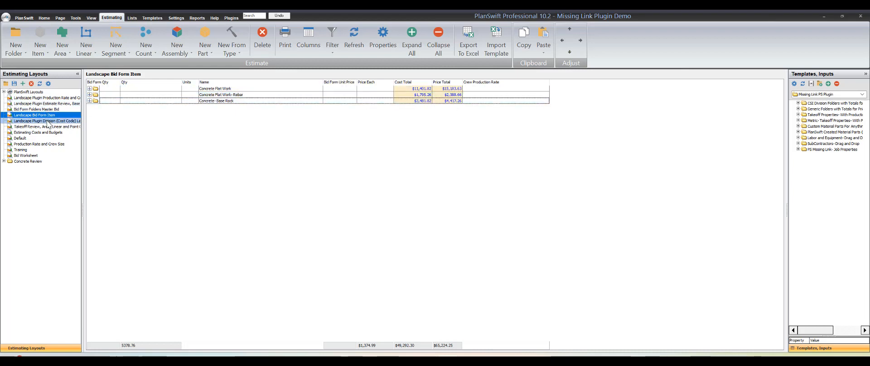
mouse_move(49, 123)
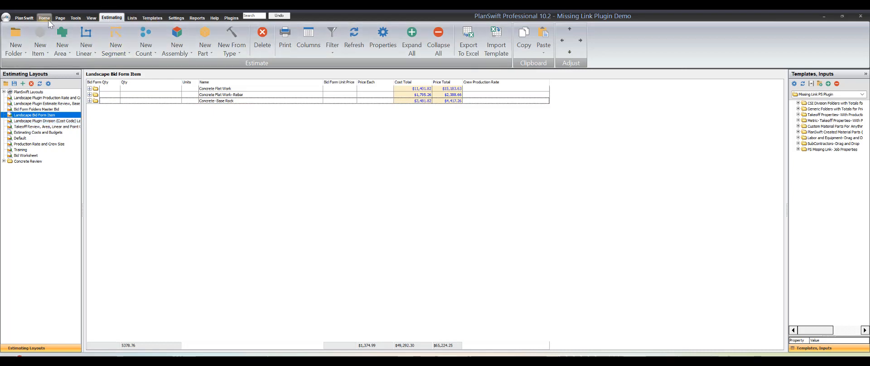
Step: Return to the C3 site plan and expand the metric production-rate takeoff templates
click(42, 17)
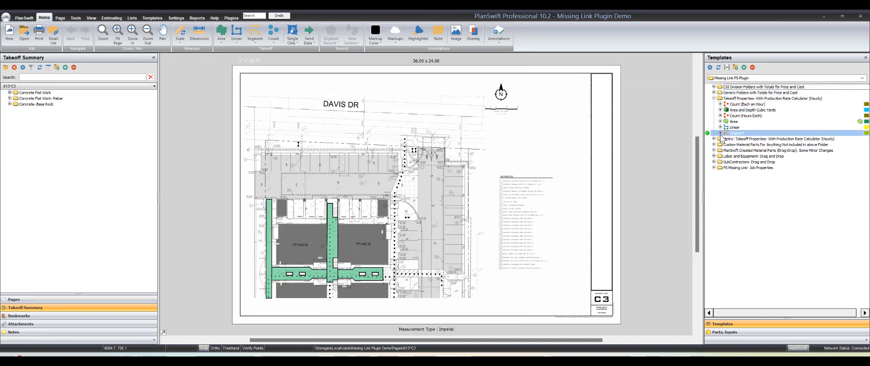
click(714, 133)
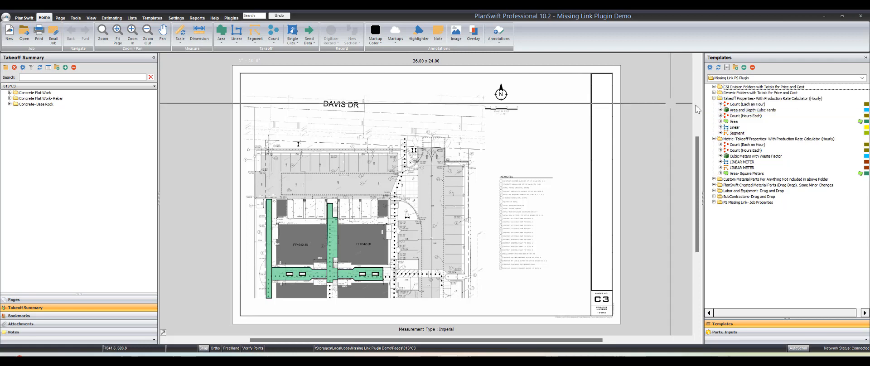
Step: Create a Pier Block count takeoff from the Count (Each an Hour) template with crew and rate details
click(737, 104)
text(4)
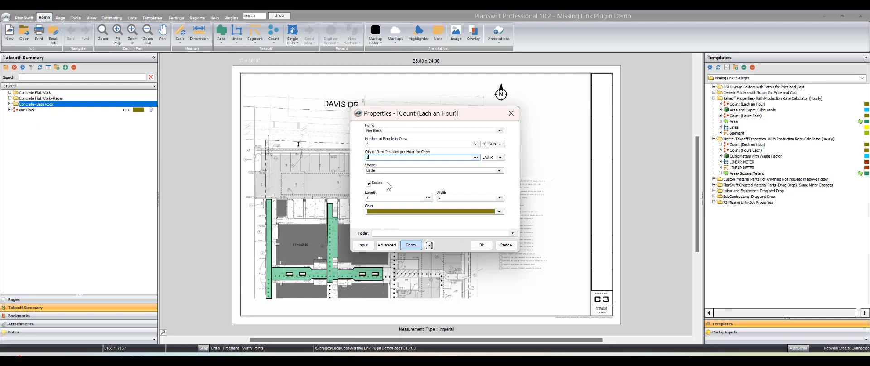
Step: Count eight pier blocks on the plan, expand Labor and Equipment templates, and select Pier Block's MATERIALS part
click(483, 245)
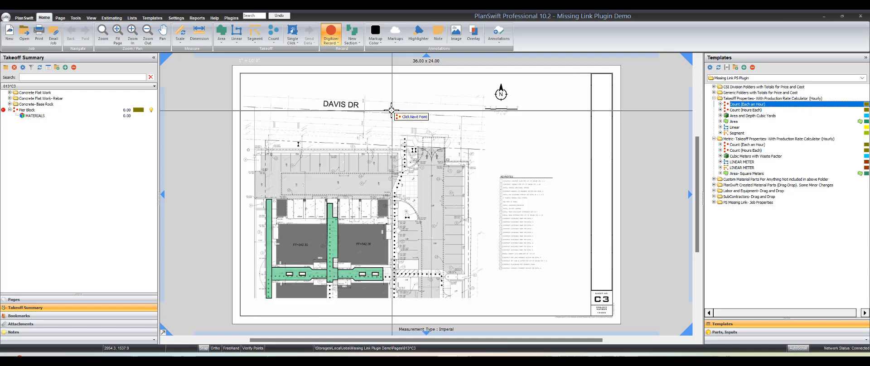
click(390, 113)
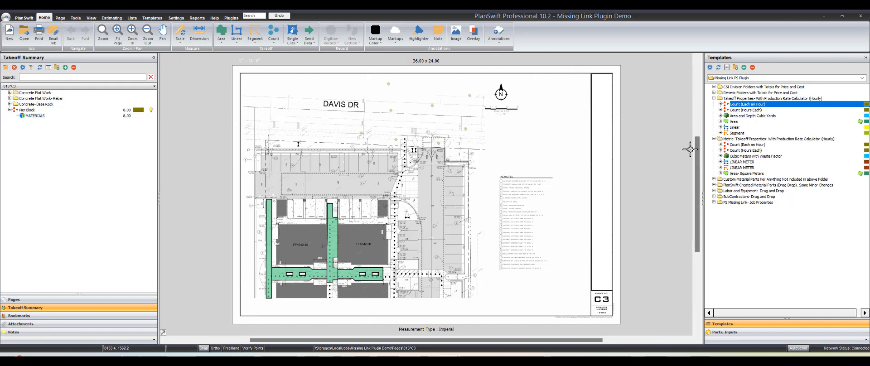
click(715, 191)
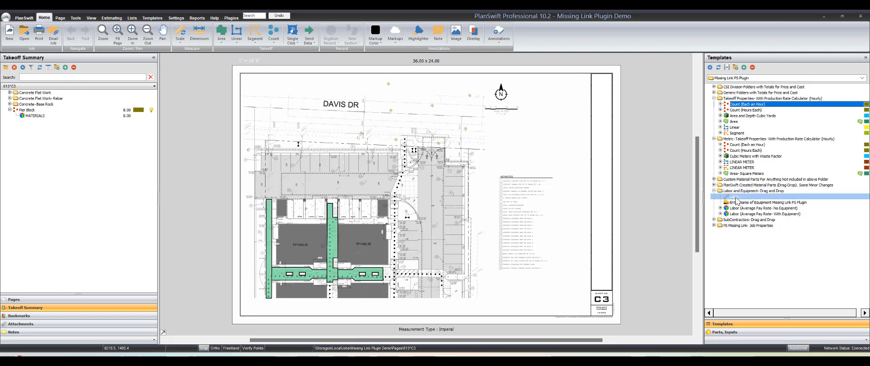
click(760, 208)
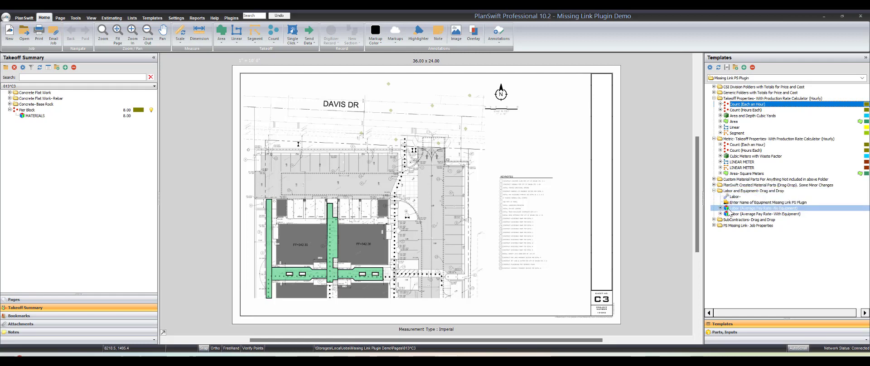
click(747, 219)
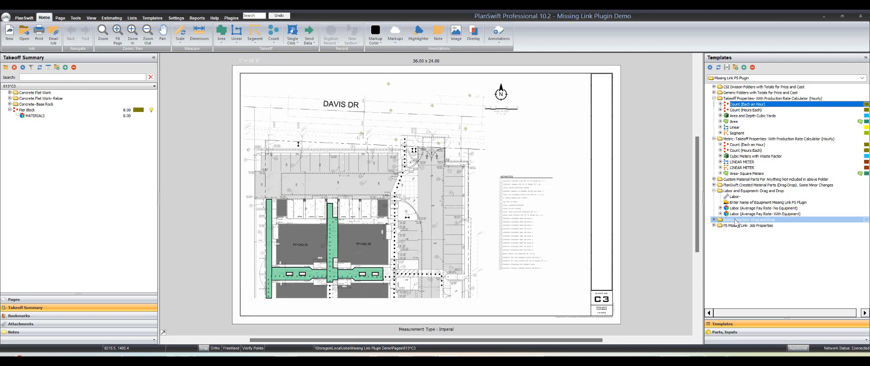
click(32, 115)
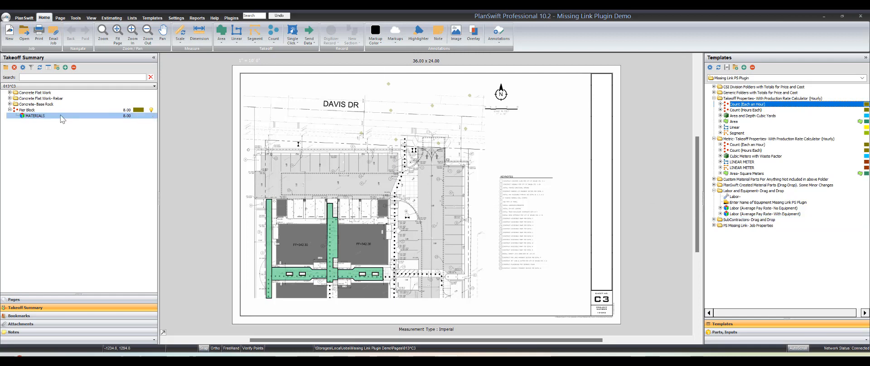
Step: Add a Labor- Pier Block item, delete the MATERIALS part, and reopen Pier Block's properties
click(761, 214)
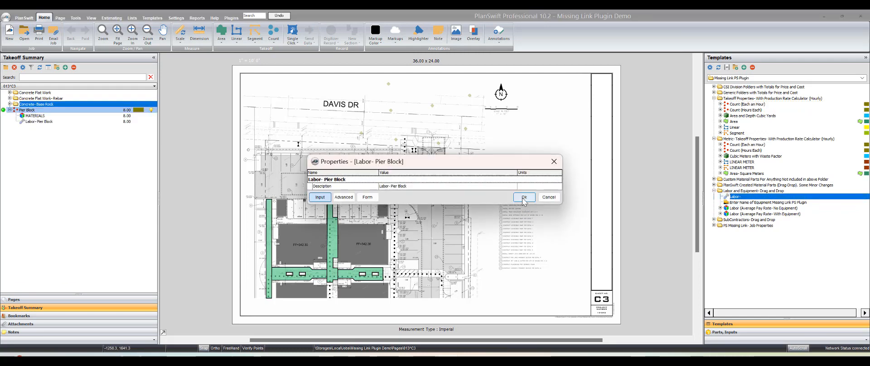
click(524, 197)
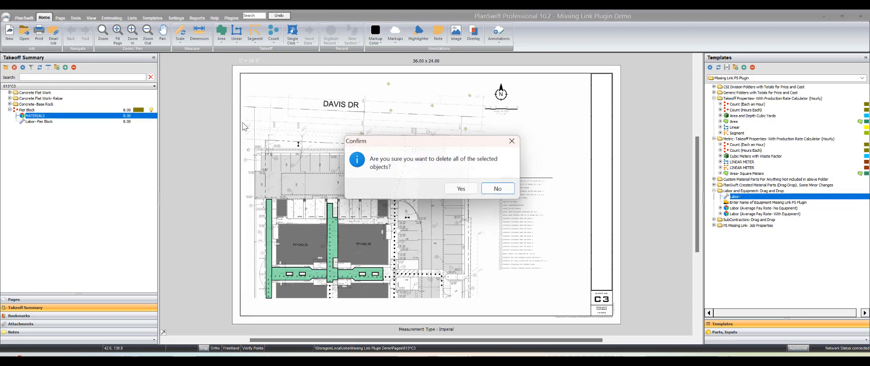
click(460, 189)
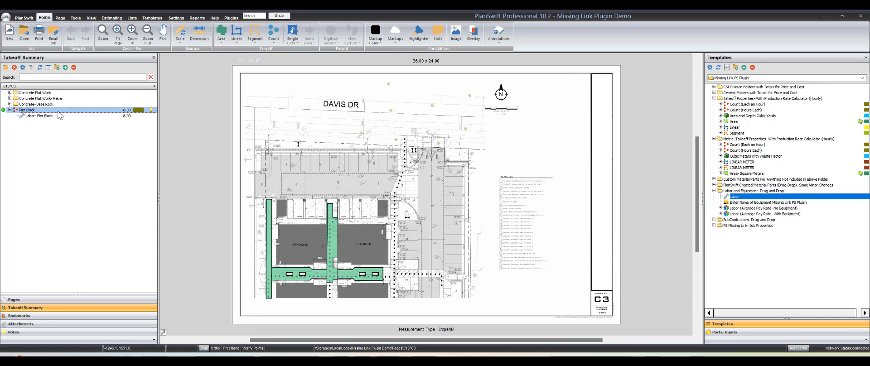
double_click(26, 109)
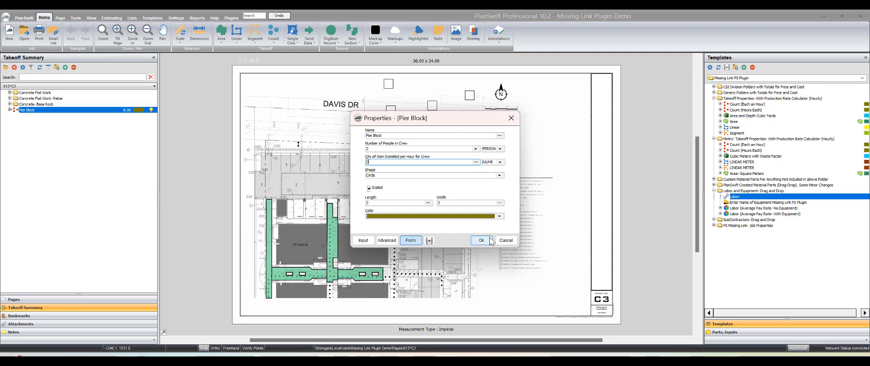
Step: Apply Pier Block's properties for 5.33 labor hours and add an Equipment takeoff beneath it
click(481, 240)
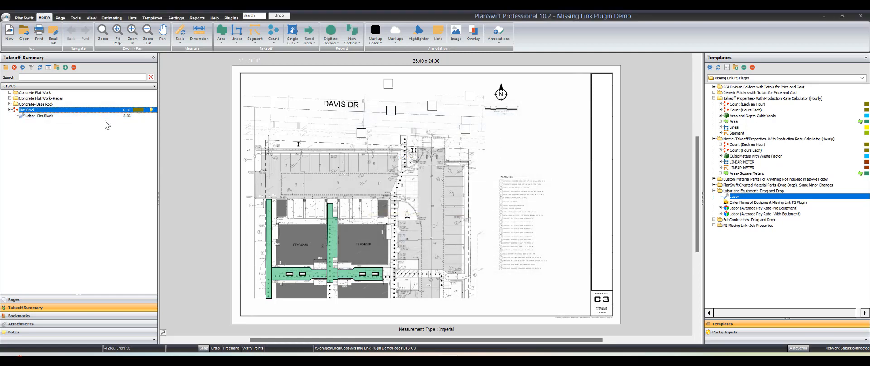
click(773, 202)
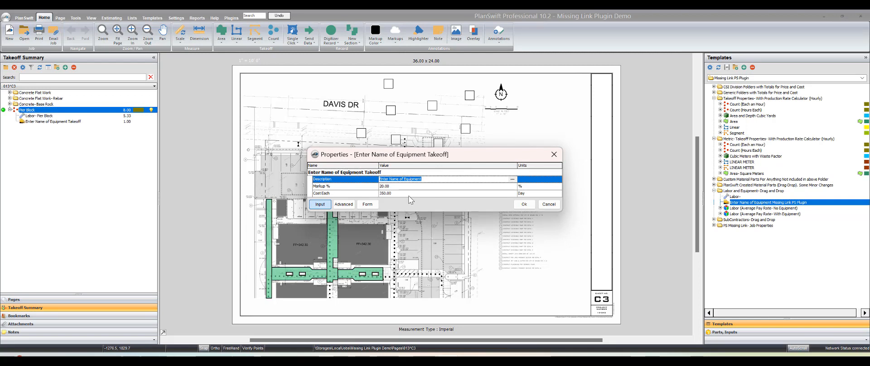
Step: Set the equipment item's description to Auger and its cost each to 75, then confirm
text(Auger)
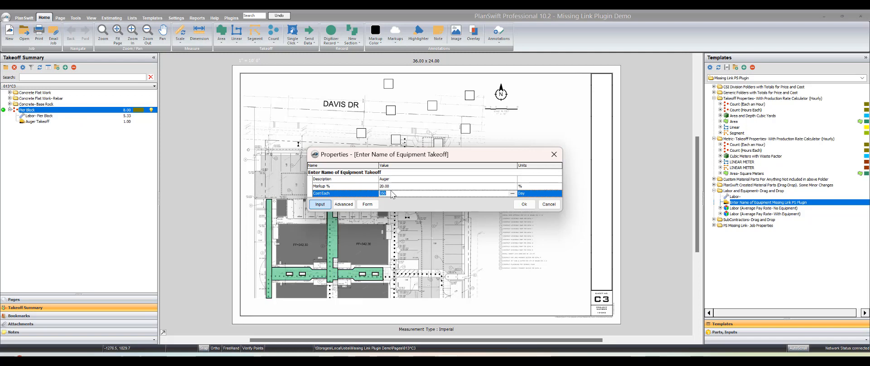
text(75)
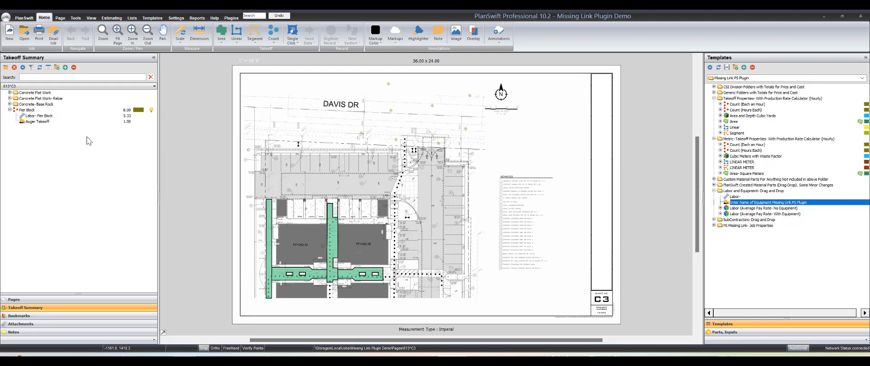
click(36, 121)
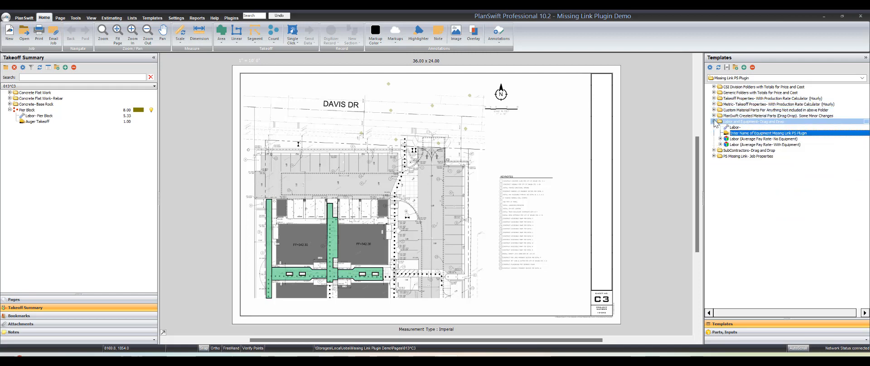
Step: Locate Concrete Pier (priced per CU YD) in the Concrete count takeoff templates and add it to Pier Block
click(715, 110)
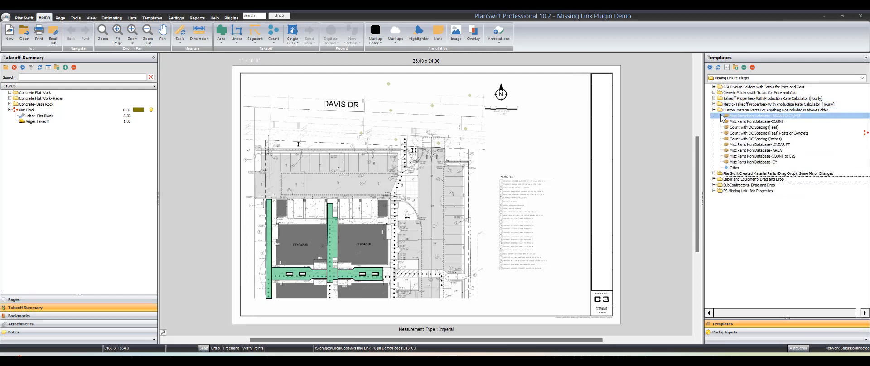
click(715, 110)
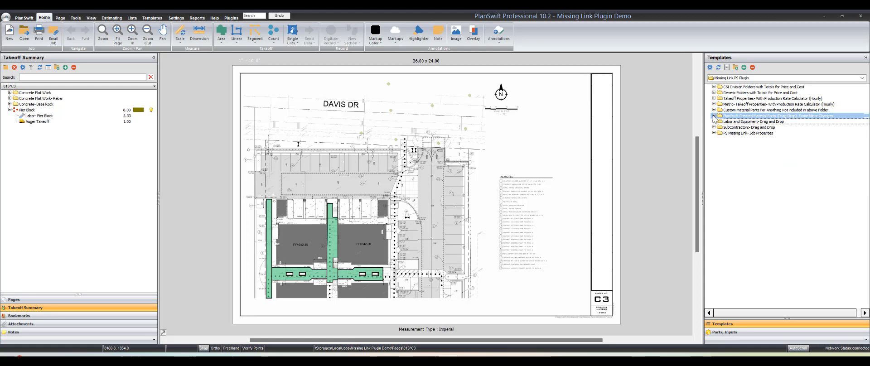
click(714, 115)
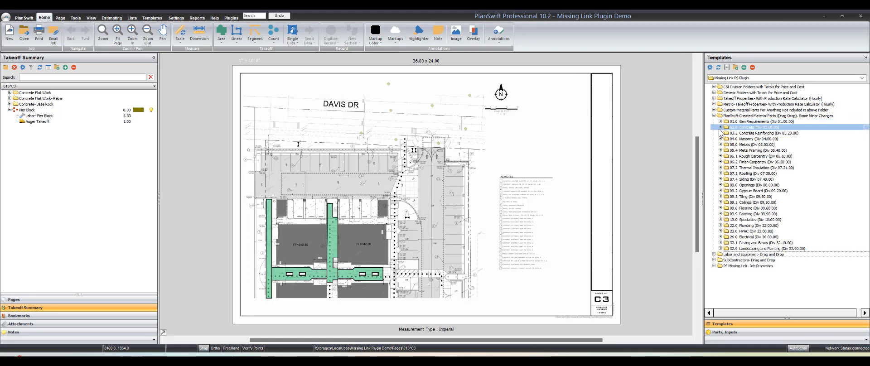
click(721, 127)
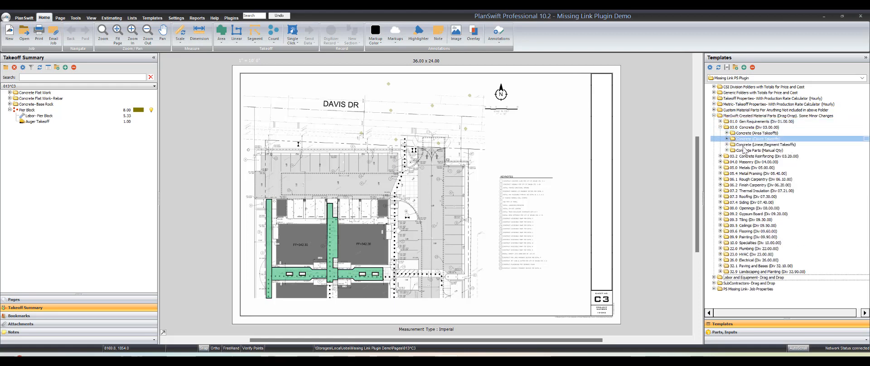
click(728, 138)
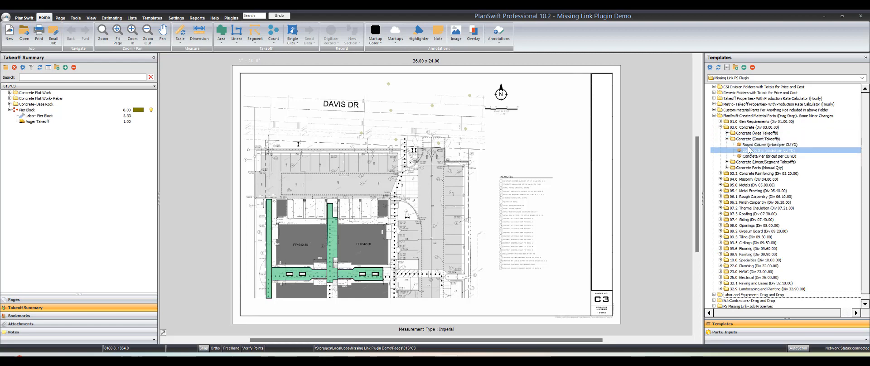
click(768, 156)
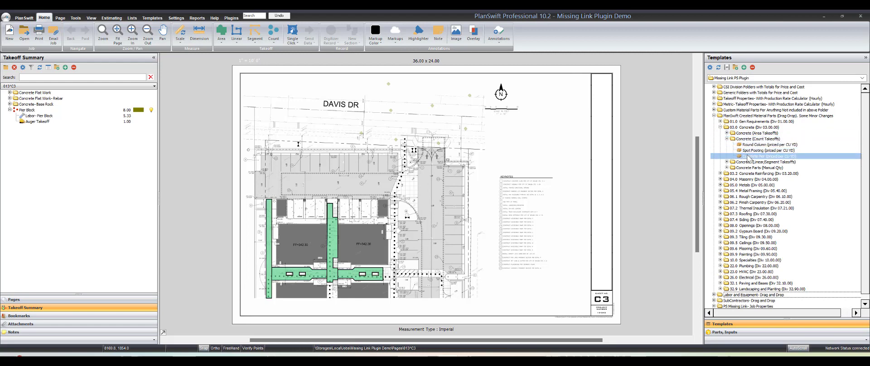
click(765, 155)
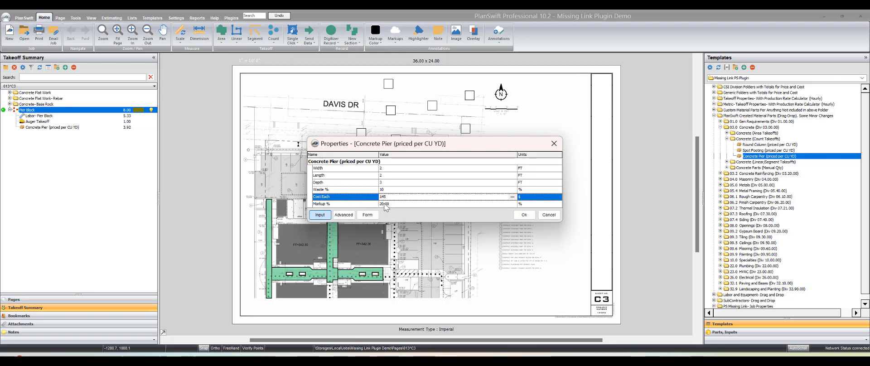
Step: Choose a 15% markup for the Concrete Pier and confirm its properties
click(512, 204)
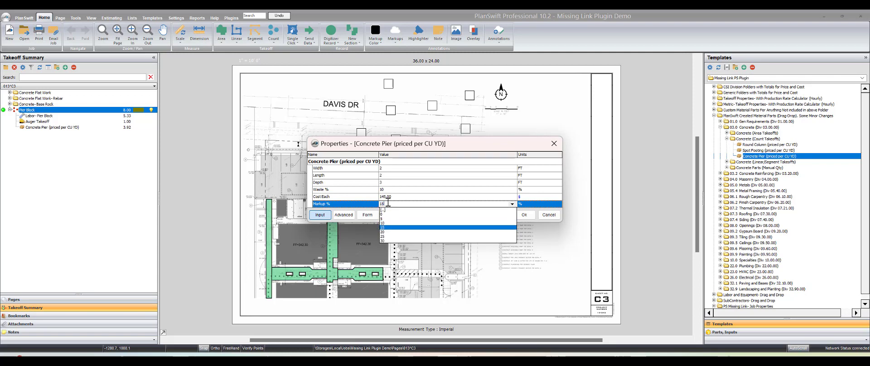
click(385, 228)
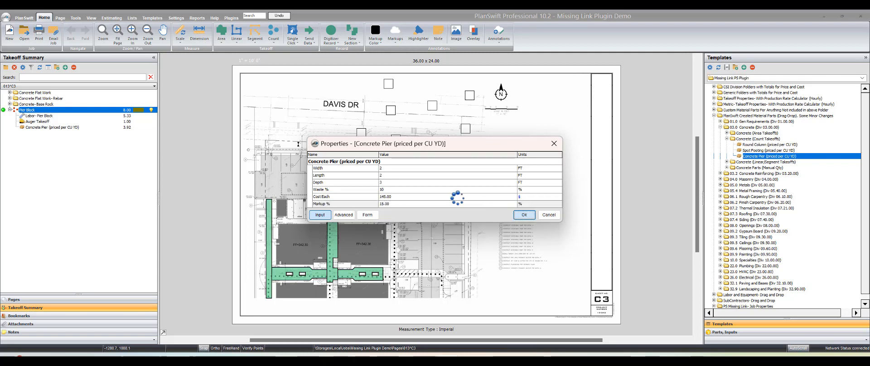
click(523, 215)
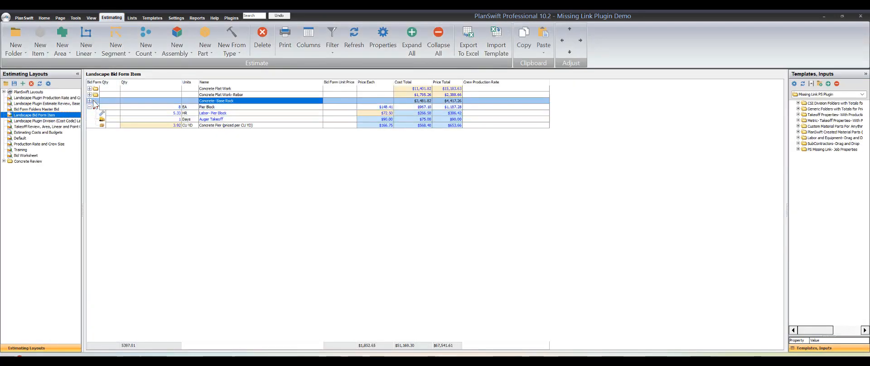
Step: Collapse Pier Block and show the Bid Cost Report with Total Profit ($23,976.83 grand total)
click(91, 106)
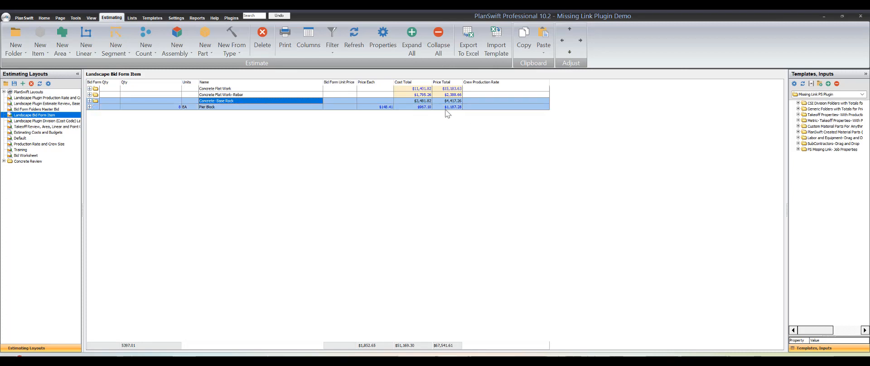
mouse_move(372, 111)
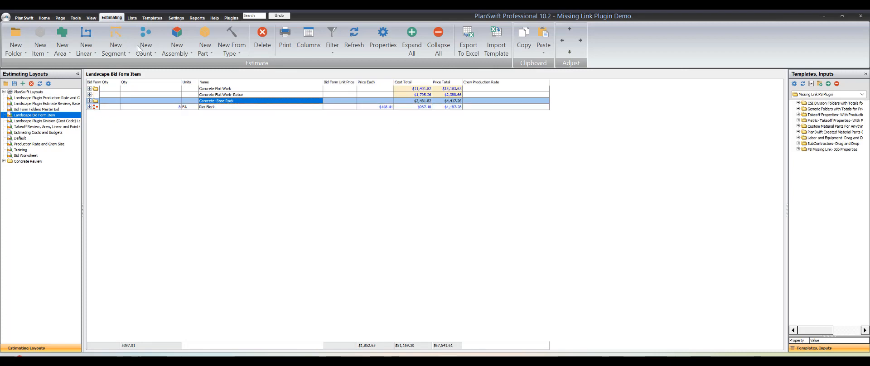
click(196, 17)
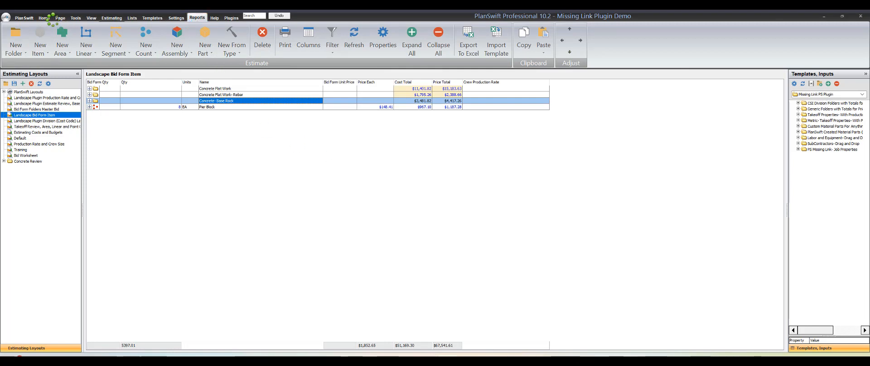
click(45, 120)
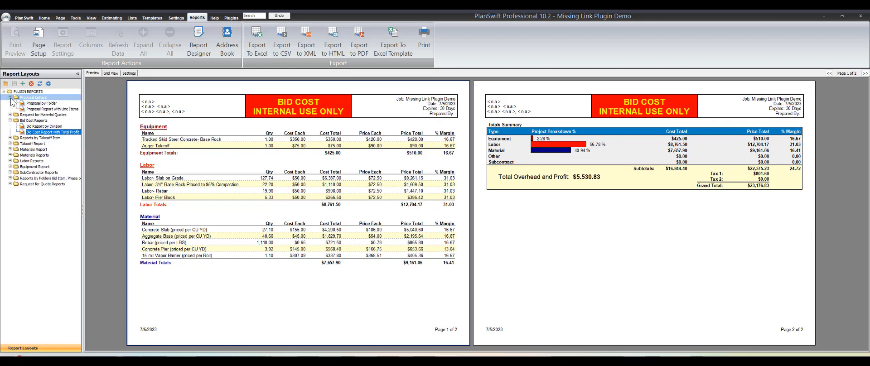
Step: Review the Proposal by Folder report ($23,176.83 total), then return to the estimate
click(35, 103)
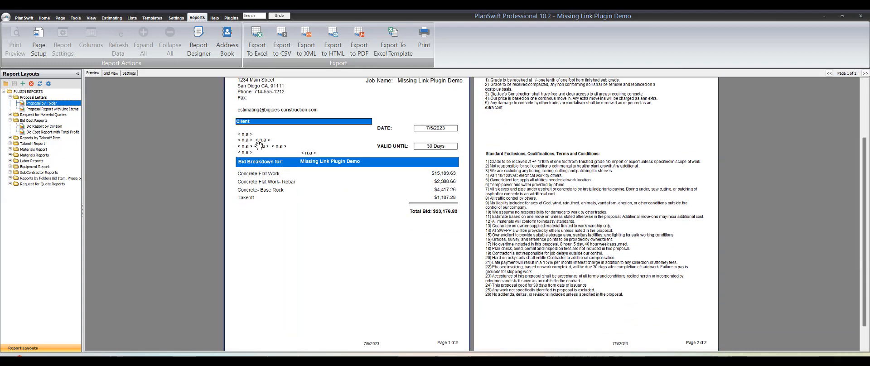
click(112, 17)
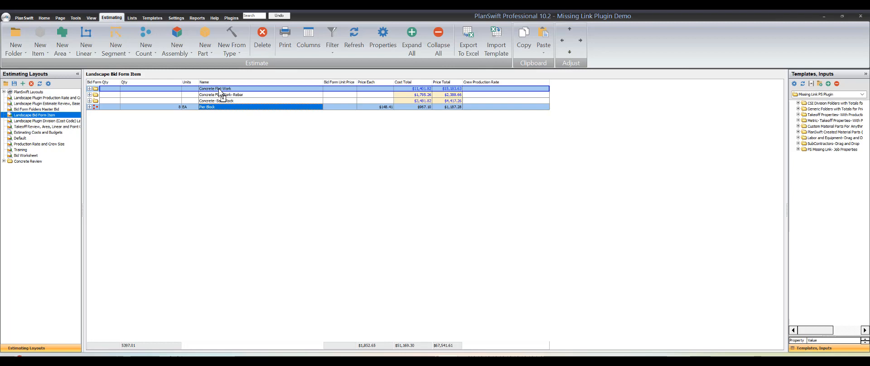
Step: Move the Pier Block row under the Concrete Flat Work folder
click(18, 17)
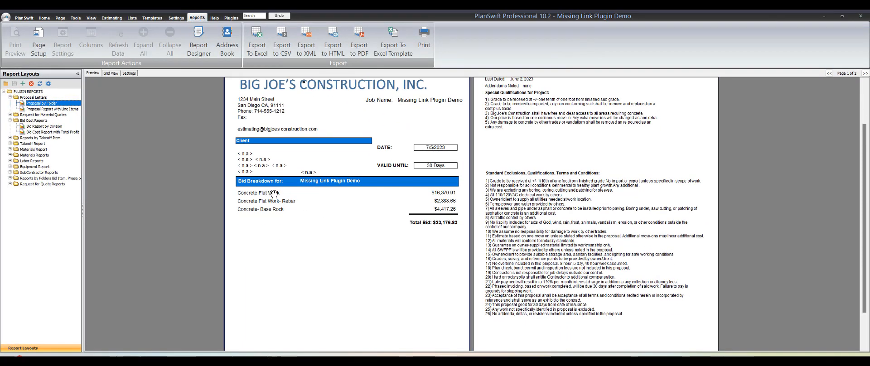
mouse_move(289, 203)
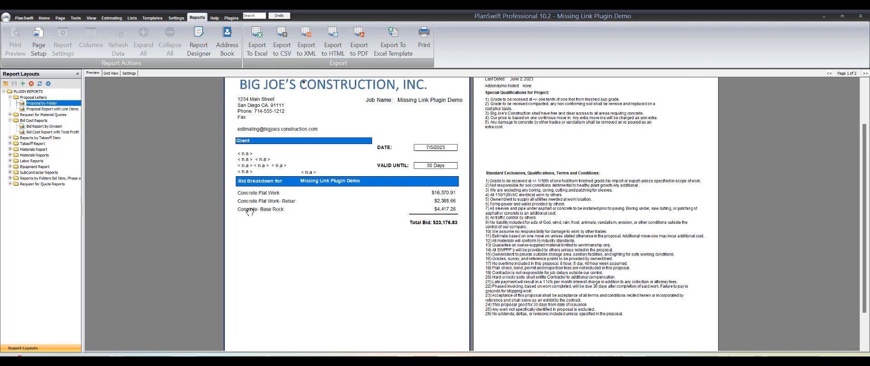
mouse_move(393, 214)
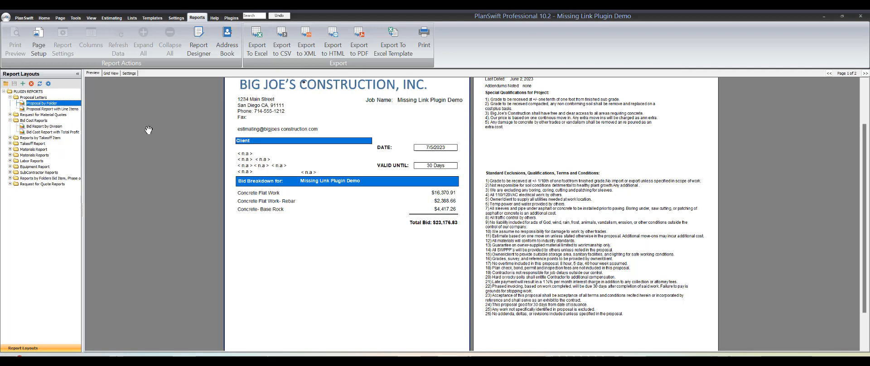
Step: Show the Proposal Report with Line Items under Proposal Letters
click(45, 109)
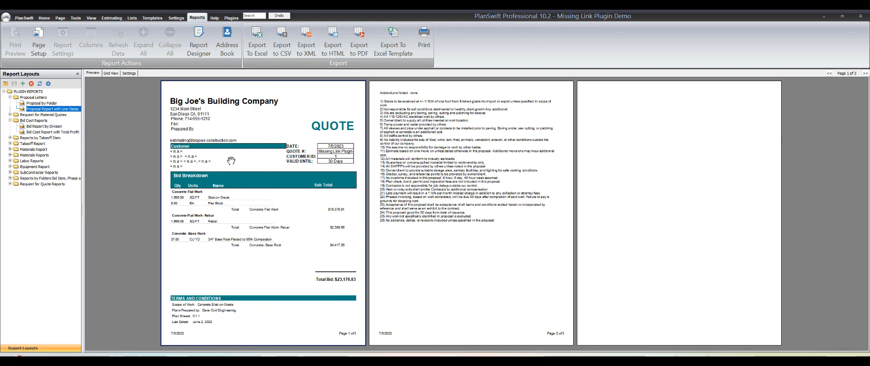
mouse_move(234, 205)
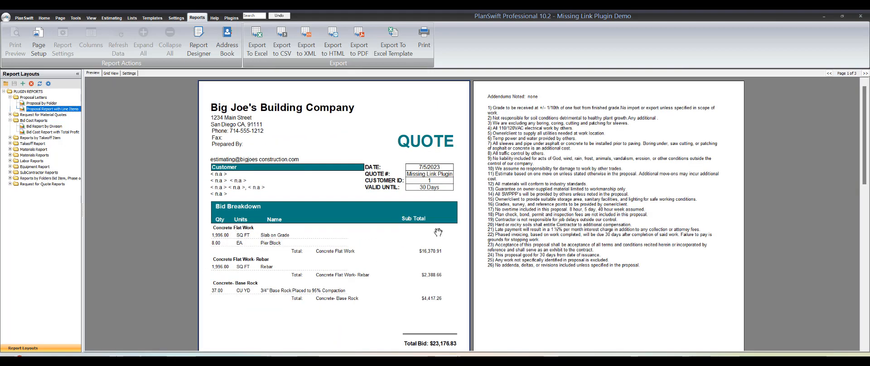
scroll(down, 3)
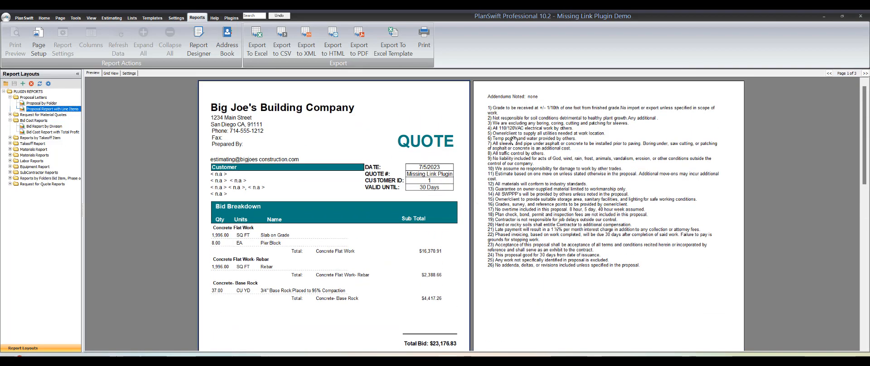
scroll(down, 3)
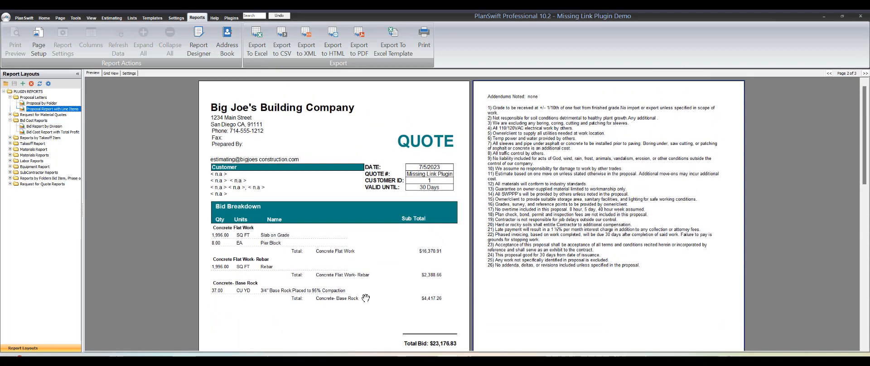
mouse_move(374, 268)
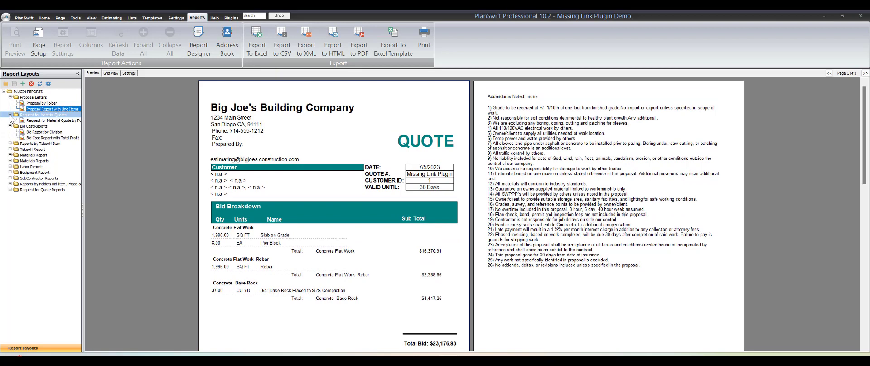
Step: Show Request for Material Quote by Folder in grid view filtered to Rebar, with #4 Rebar at 0.75 each
click(51, 119)
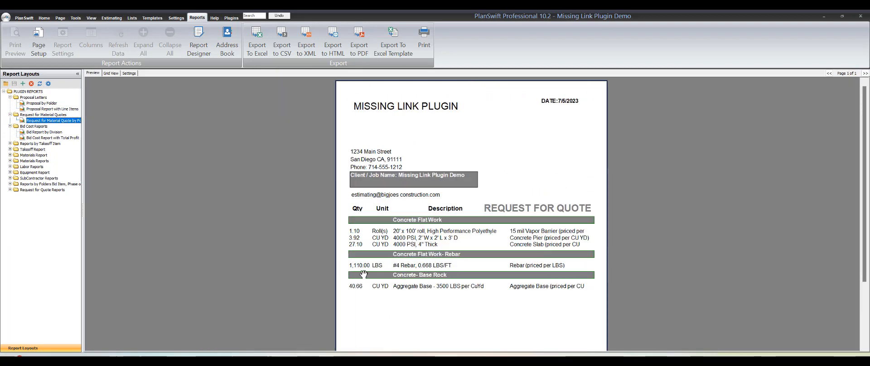
click(110, 73)
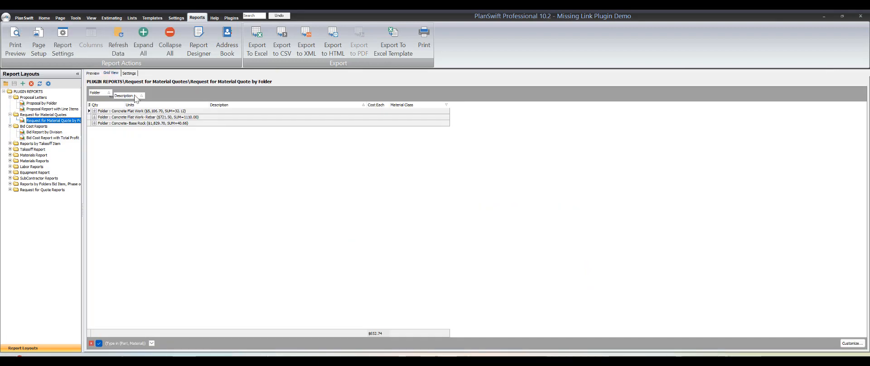
click(141, 96)
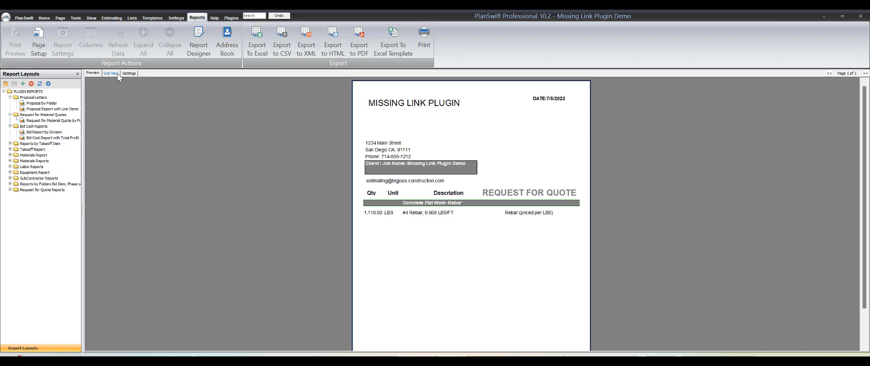
click(111, 72)
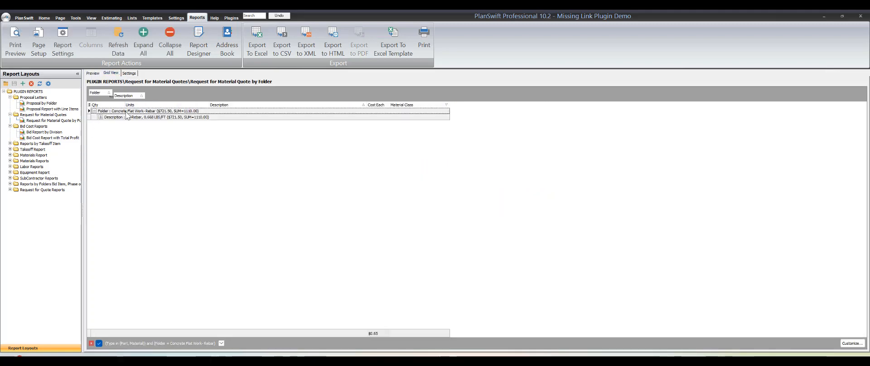
click(101, 117)
text($0.75)
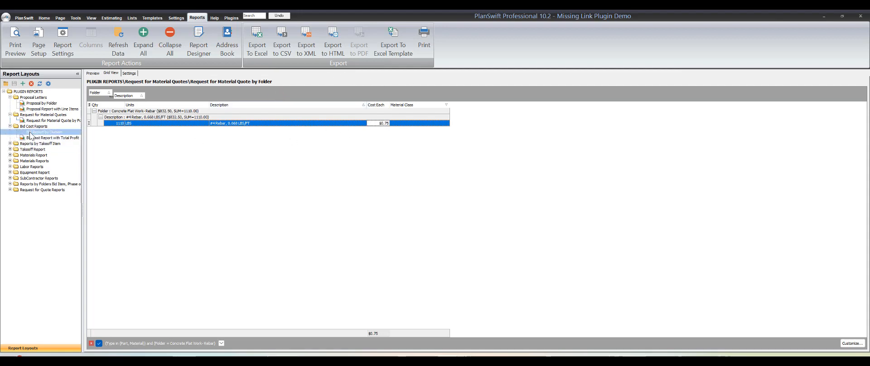
Step: Preview the bid report by division and the Bid Cost Report with Total Profit ($23,321.68 grand total)
click(37, 131)
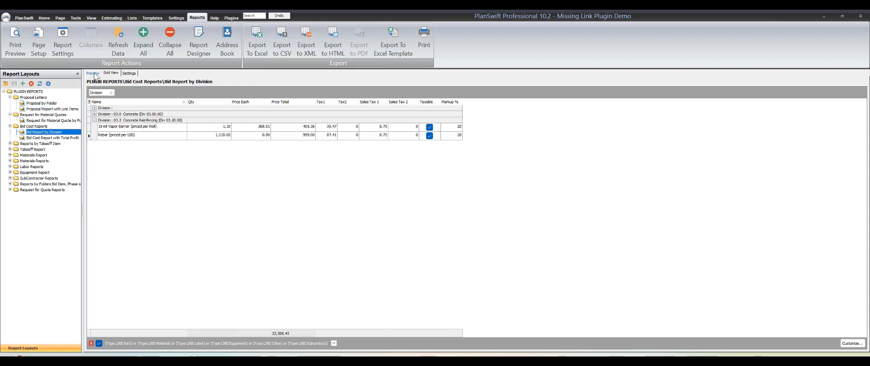
click(93, 74)
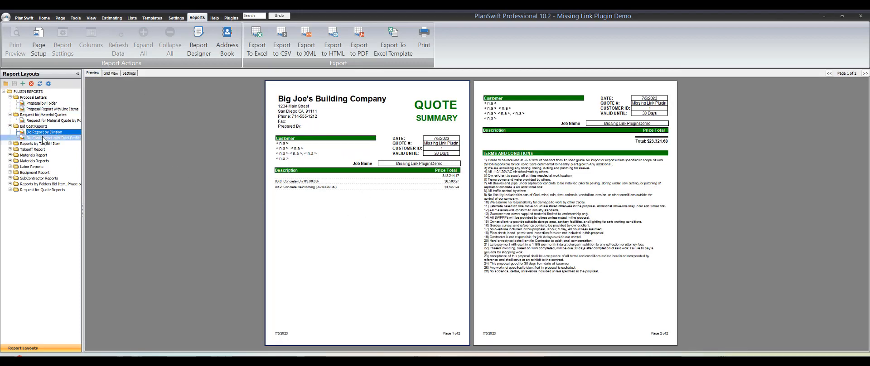
click(44, 137)
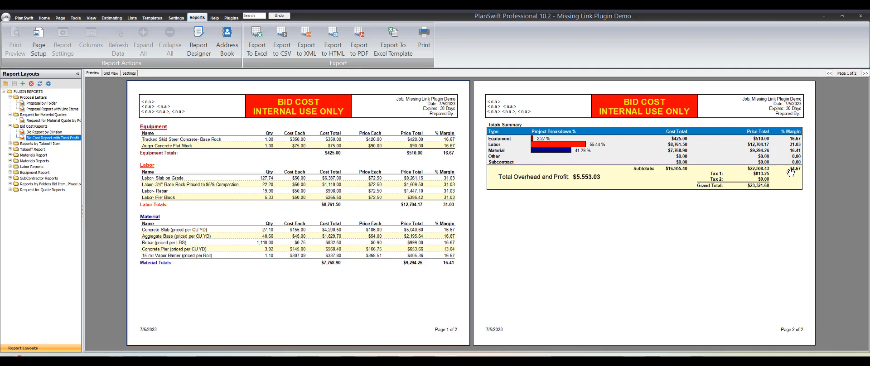
mouse_move(794, 172)
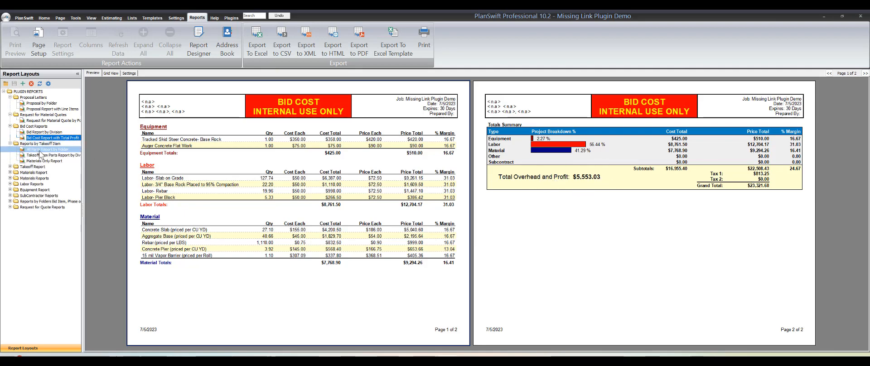
Step: Review the Takeoff Item Parts and All Parts by Type reports, then show the Production Rate labor report
click(50, 155)
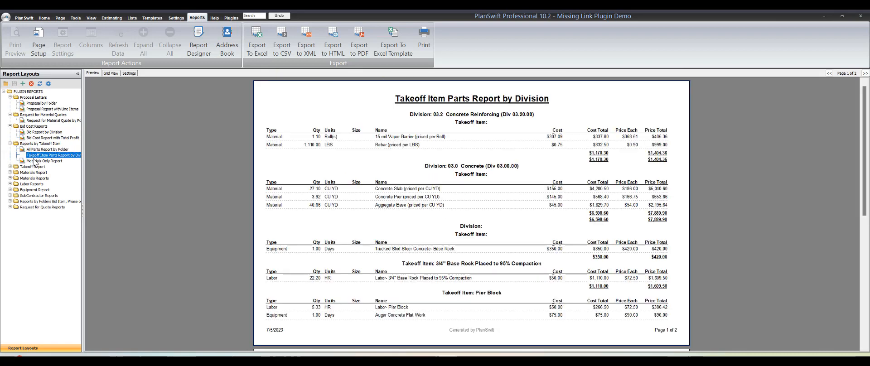
click(47, 172)
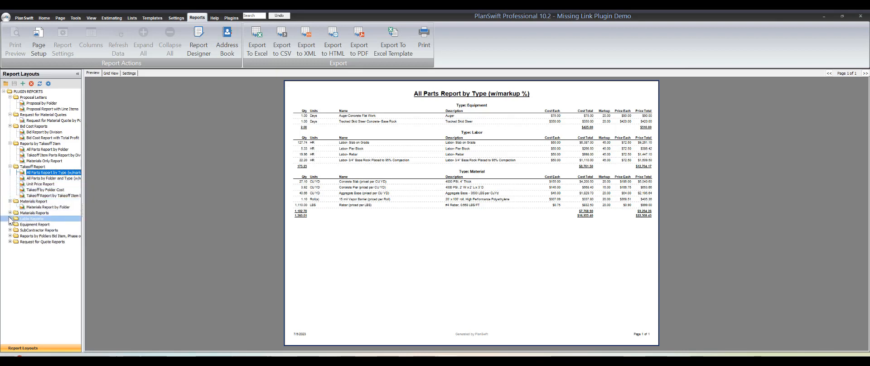
click(10, 219)
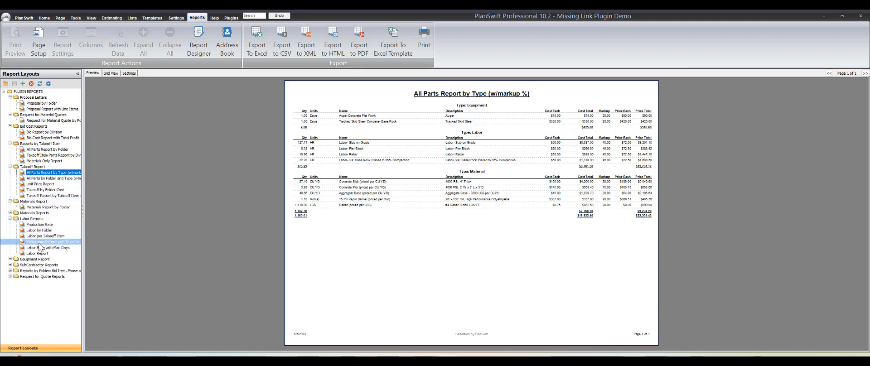
click(36, 224)
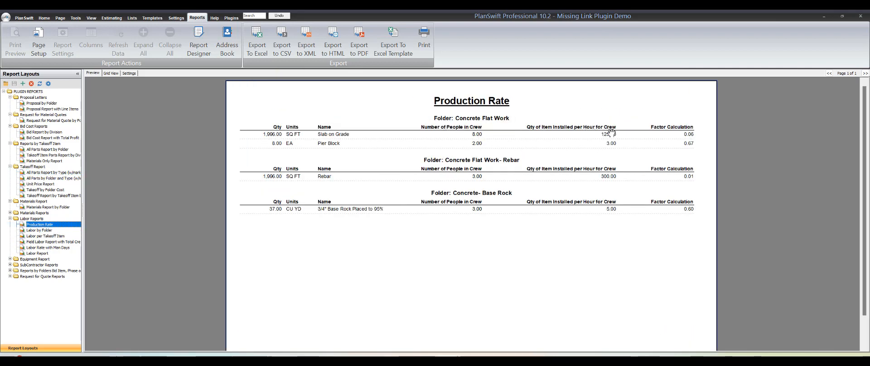
mouse_move(606, 143)
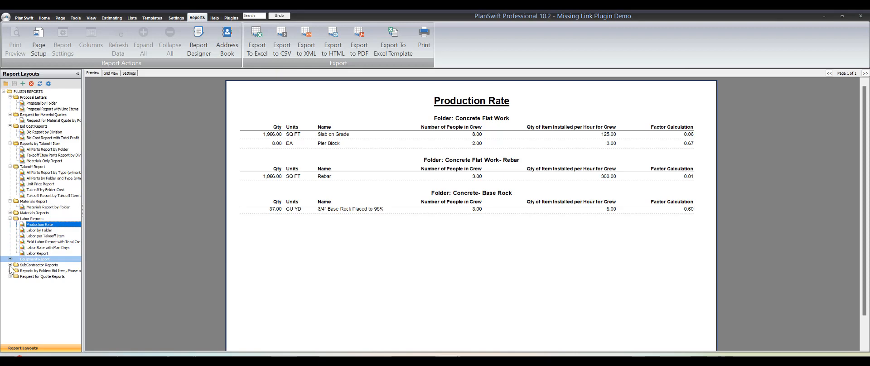
Step: Edit the Tracked Skid Steer's Cost Each to $175 in the equipment report grid
click(48, 264)
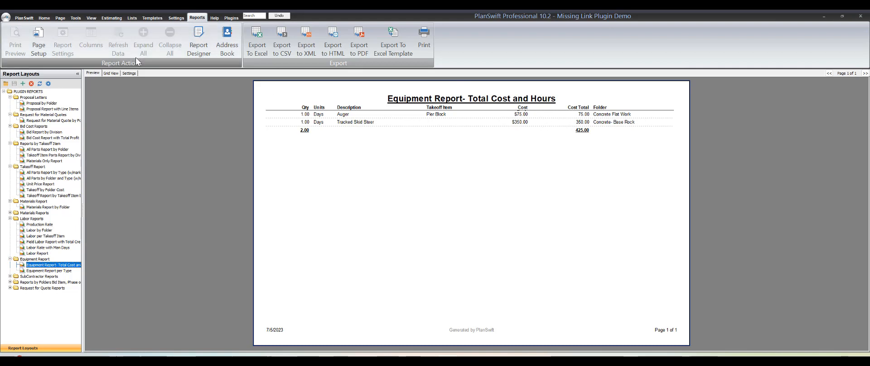
click(111, 72)
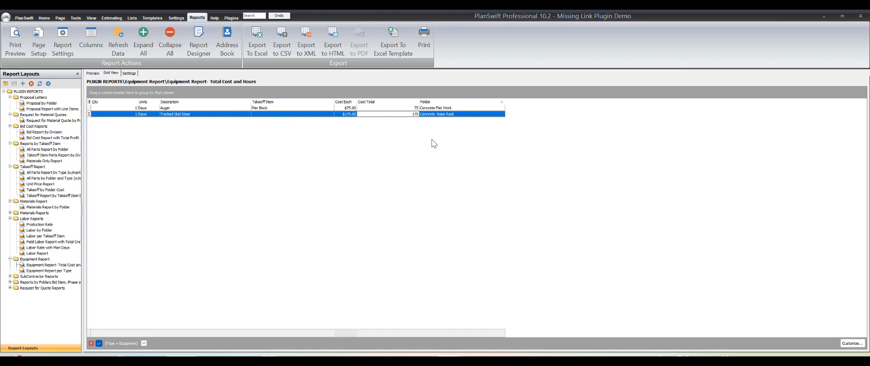
mouse_move(352, 147)
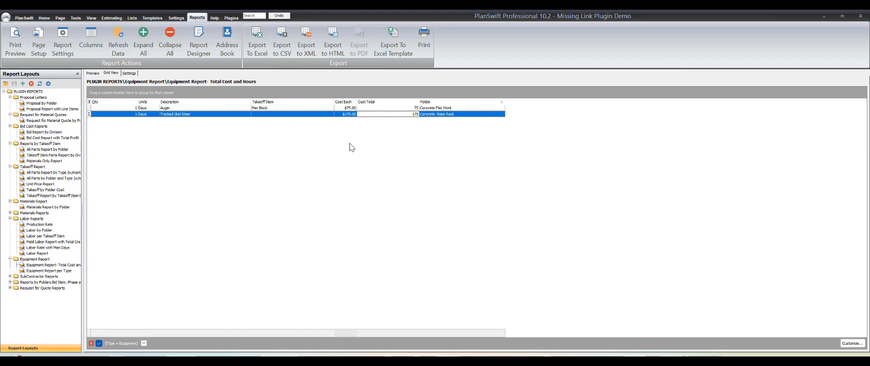
click(50, 264)
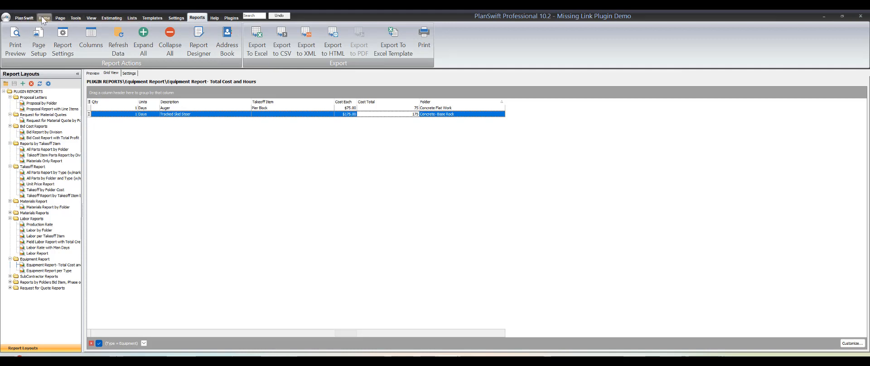
Step: Expand the SubContractors- Drag and Drop templates on the Home plan, then return to Reports
click(44, 17)
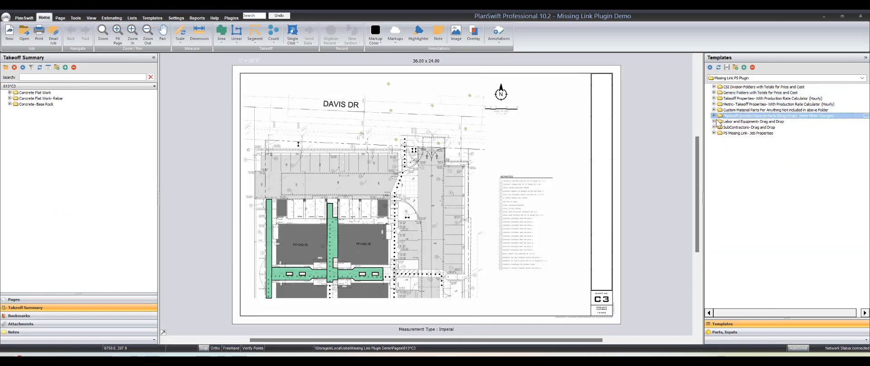
click(714, 127)
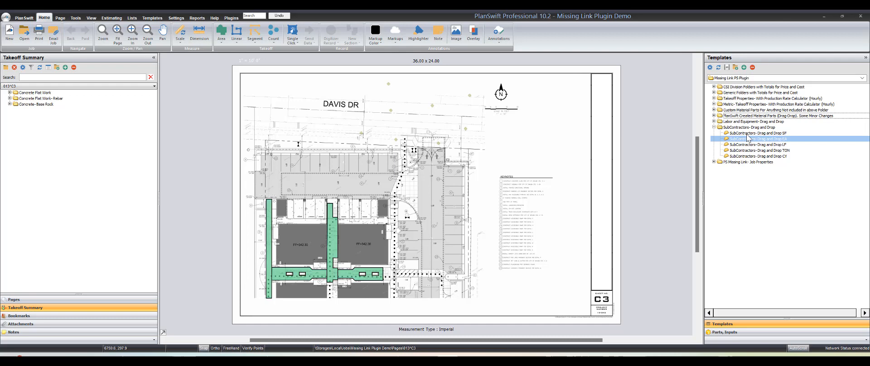
mouse_move(746, 142)
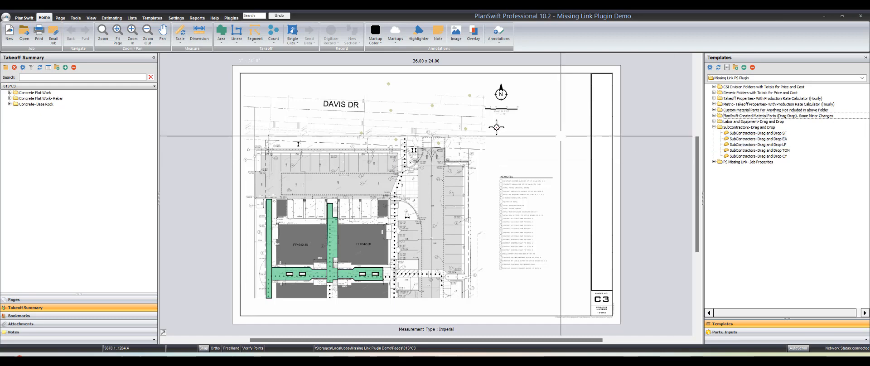
click(32, 104)
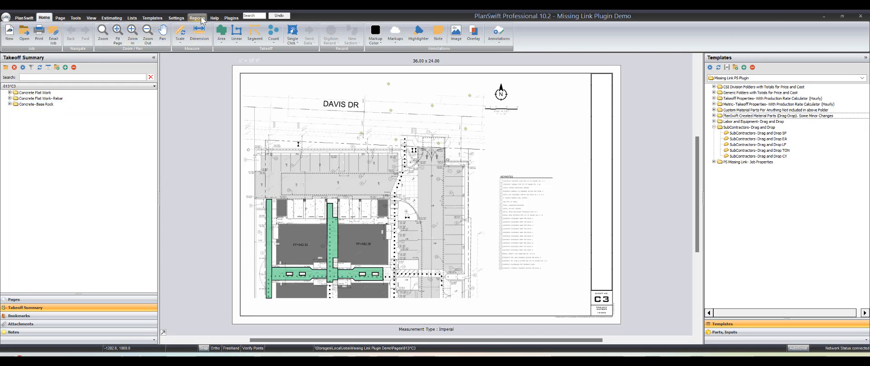
click(197, 17)
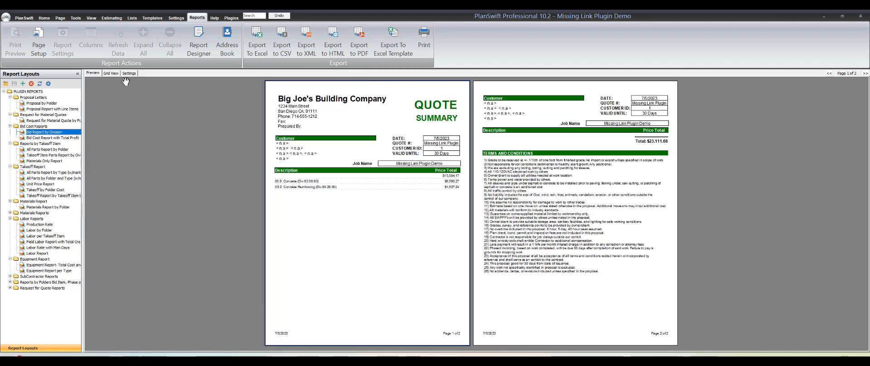
Step: View the Bid Cost Report with Total Profit as an editable grid
click(46, 136)
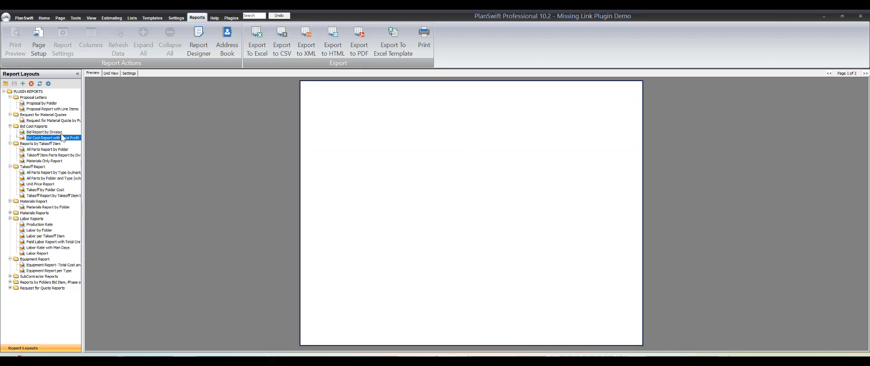
click(111, 72)
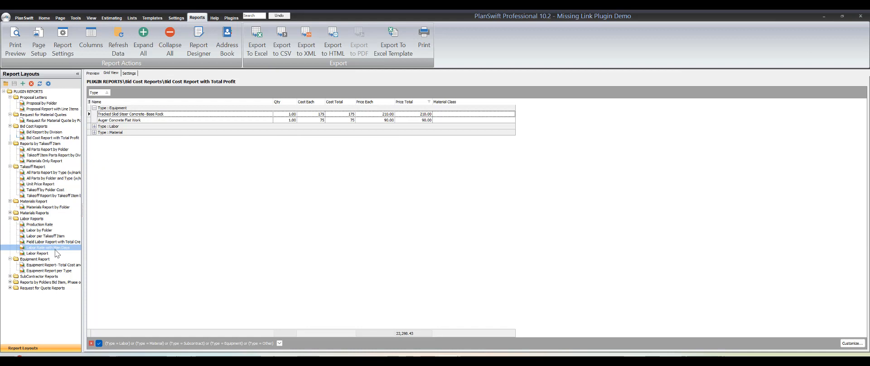
Step: Fill every material part's Markup % with 10 in the All Parts Report by Type grid
click(46, 173)
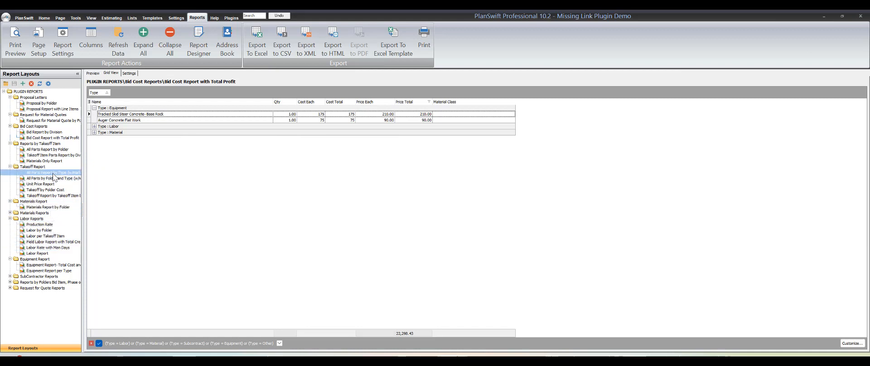
click(46, 172)
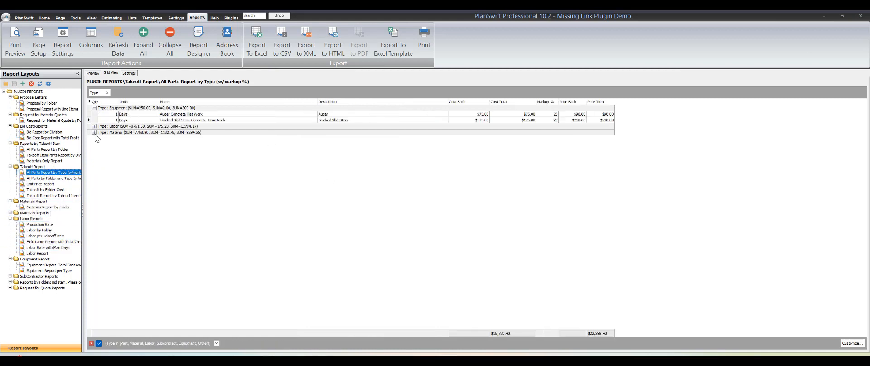
click(93, 132)
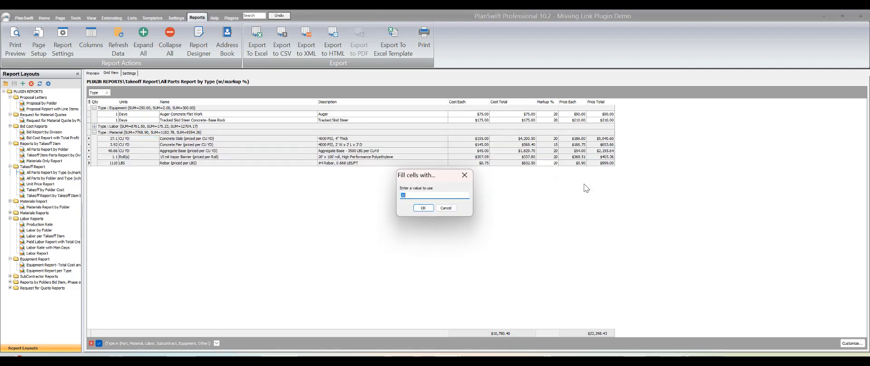
text(10)
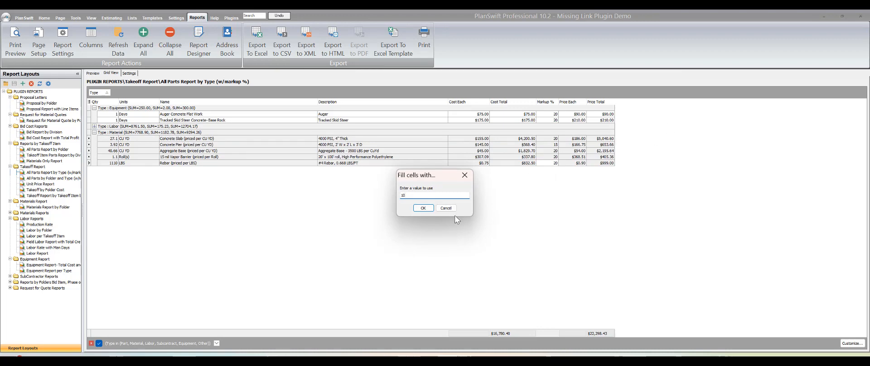
click(423, 208)
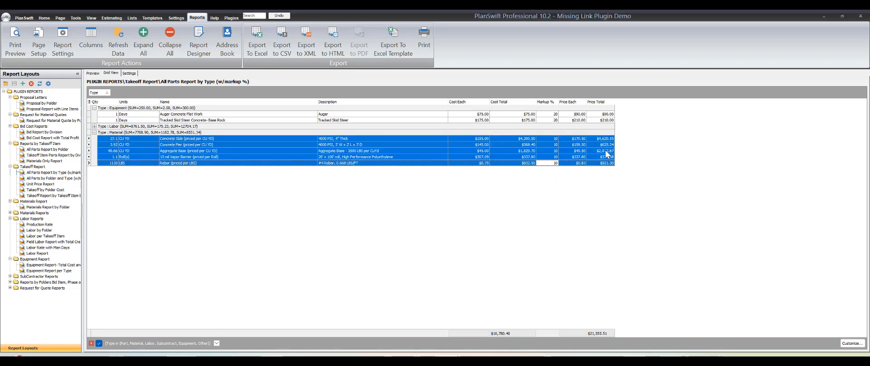